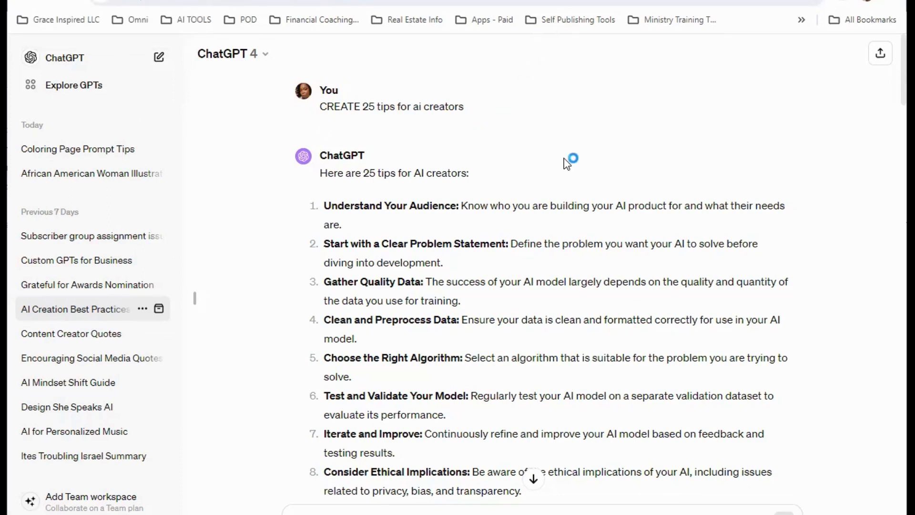
mouse_move(565, 152)
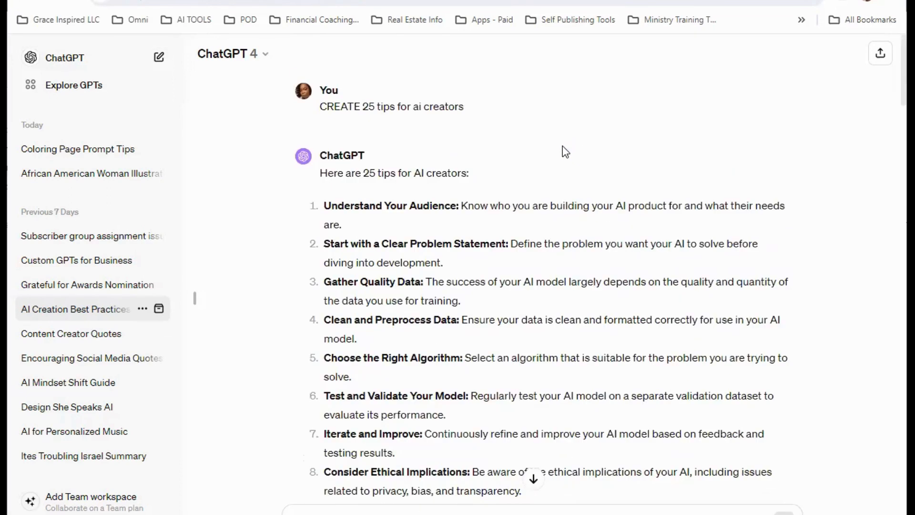
mouse_move(539, 126)
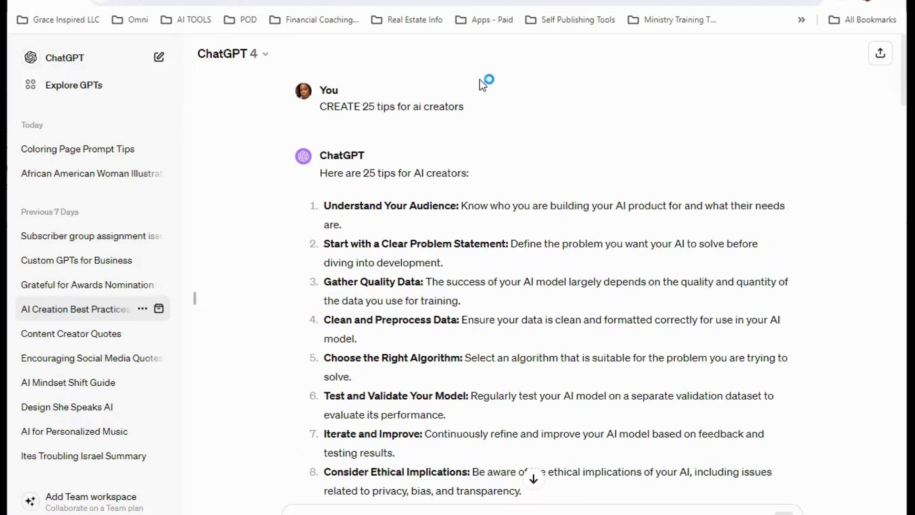
mouse_move(335, 116)
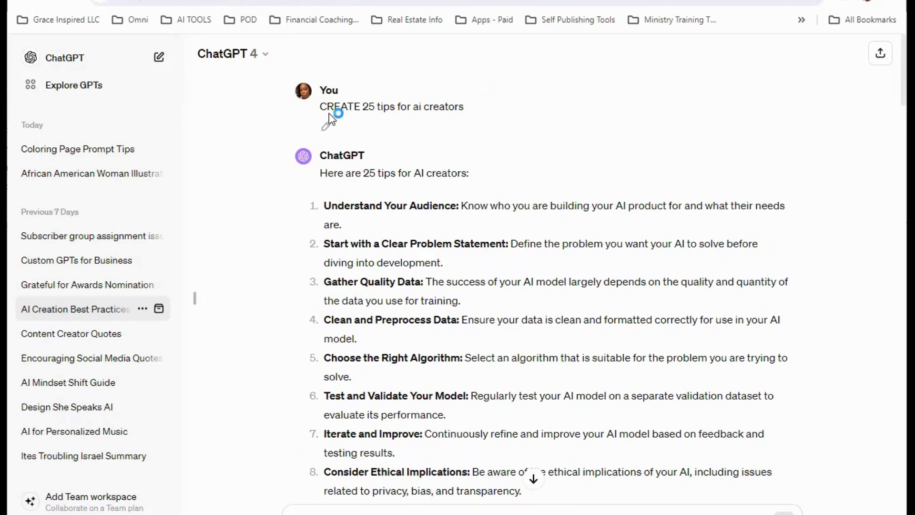
mouse_move(408, 114)
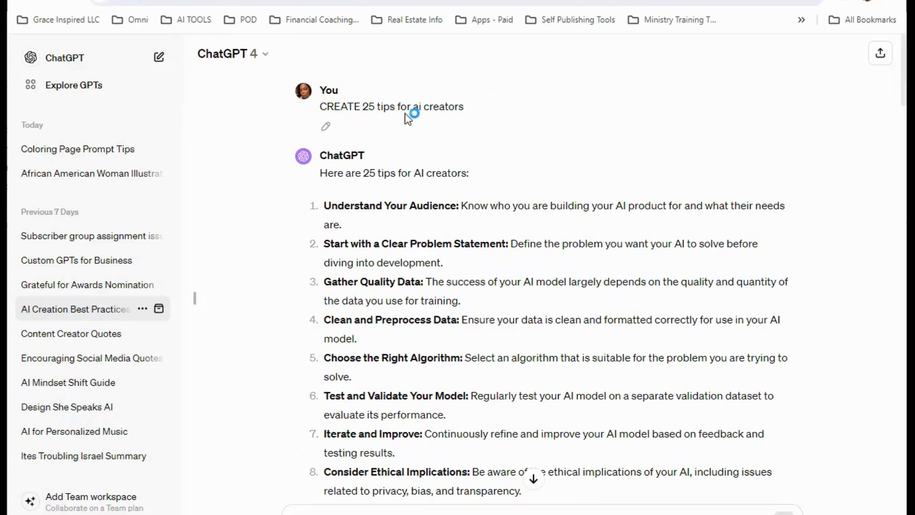
mouse_move(376, 280)
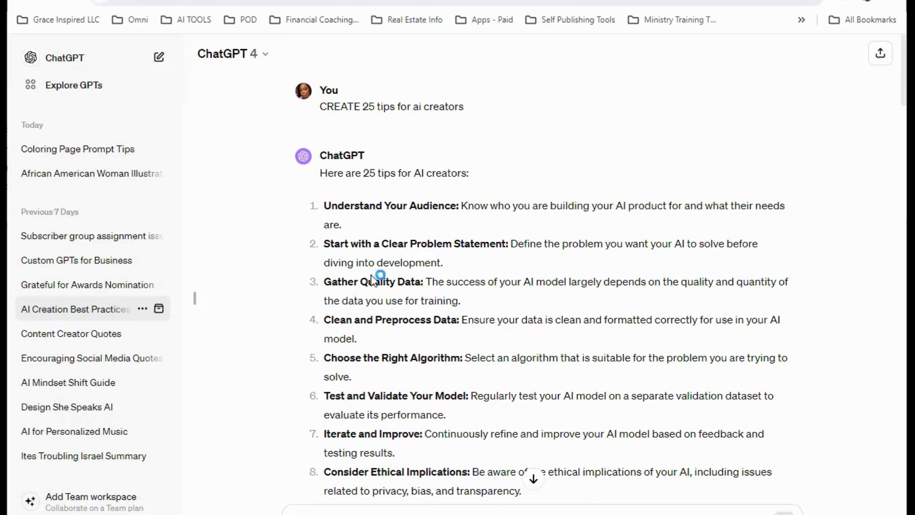
Step: Review the pasted AI tips down column A and select the first tip in cell A1
scroll("down", 3)
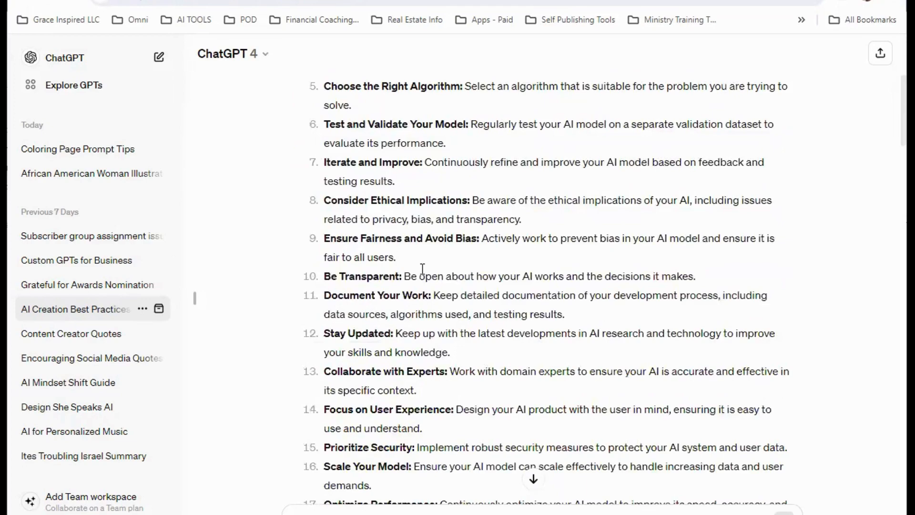
scroll("down", 3)
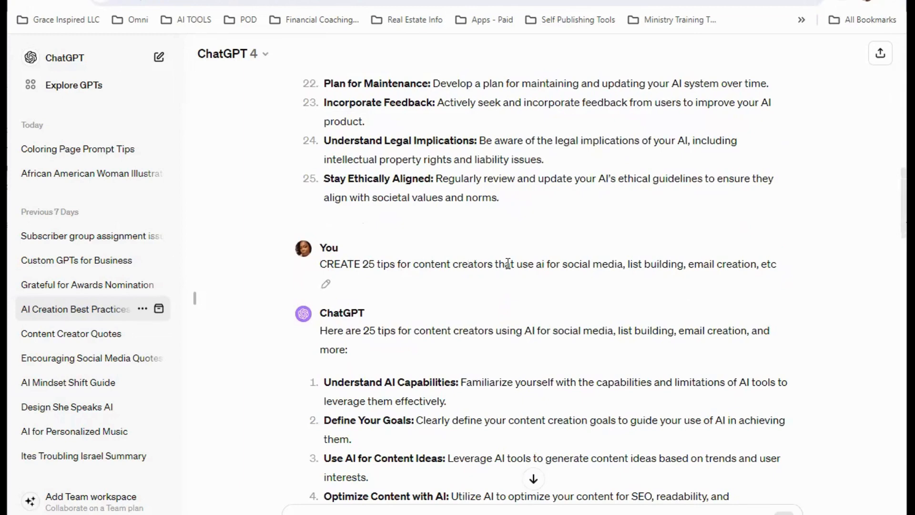
mouse_move(622, 264)
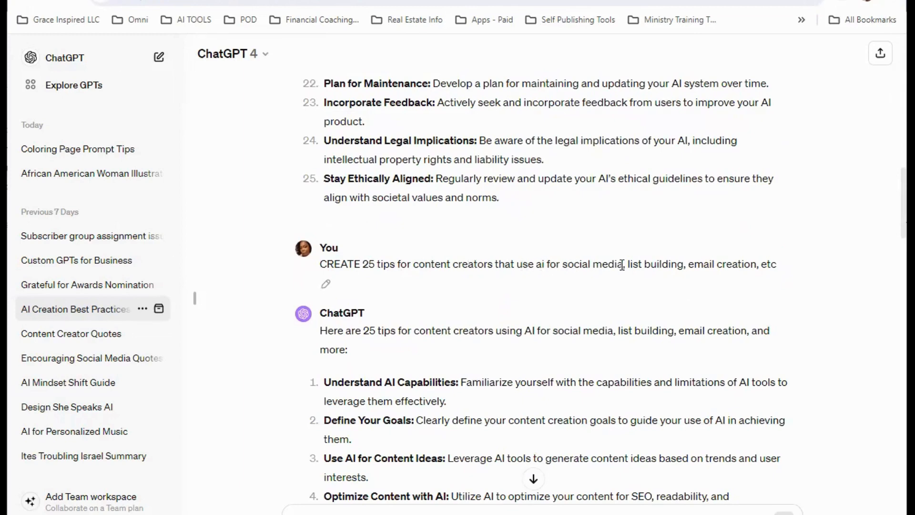
mouse_move(781, 274)
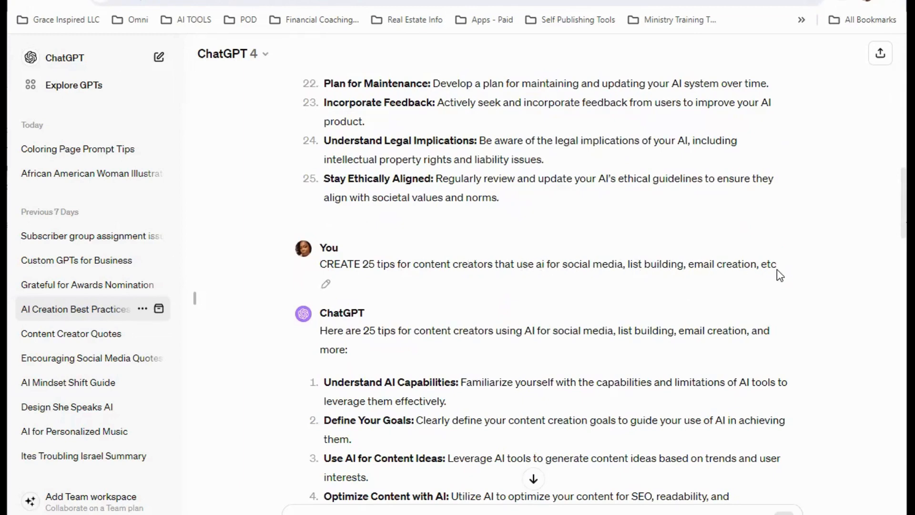
scroll("down", 3)
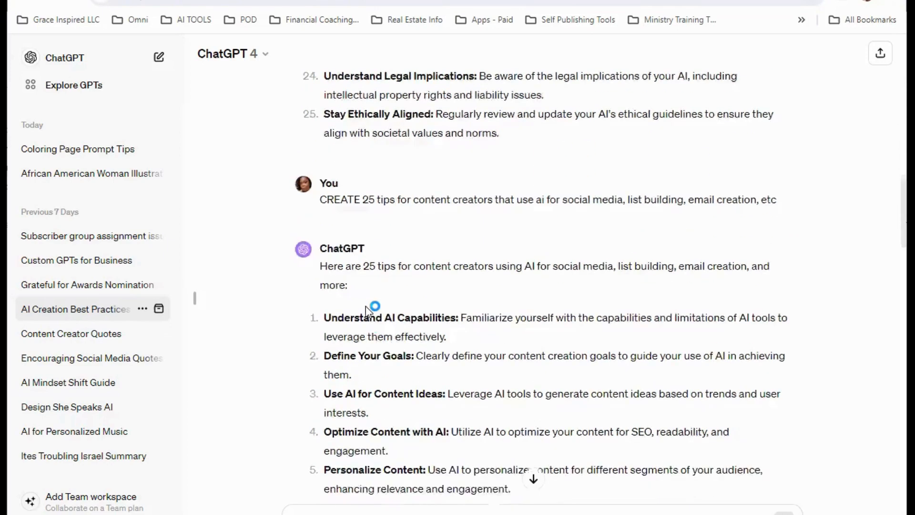
scroll("down", 3)
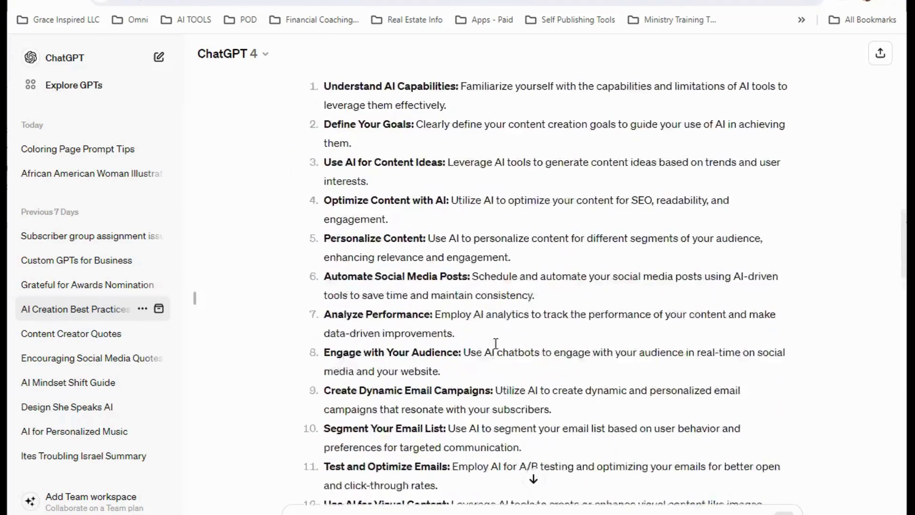
scroll("down", 3)
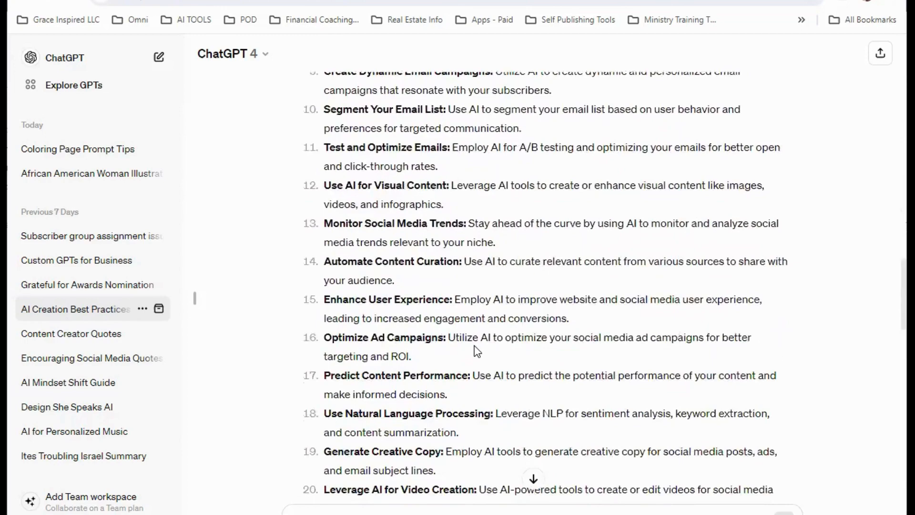
scroll("down", 3)
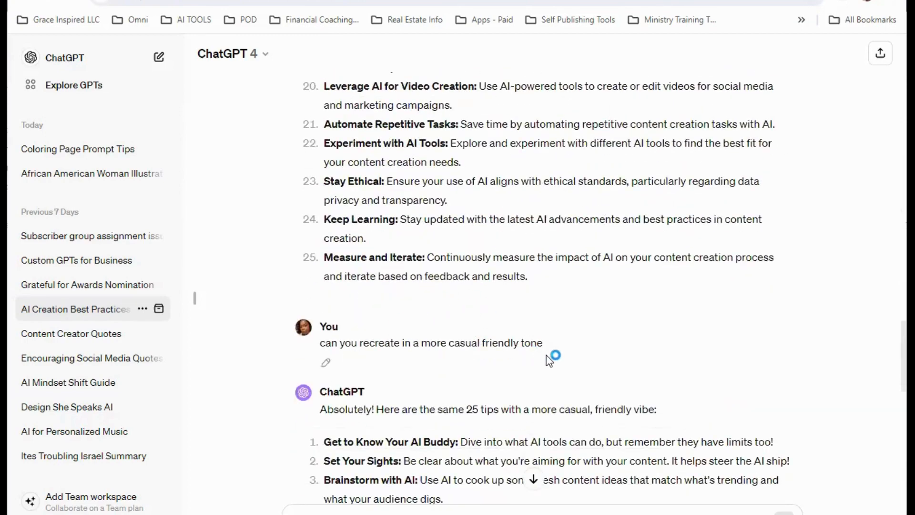
scroll("down", 3)
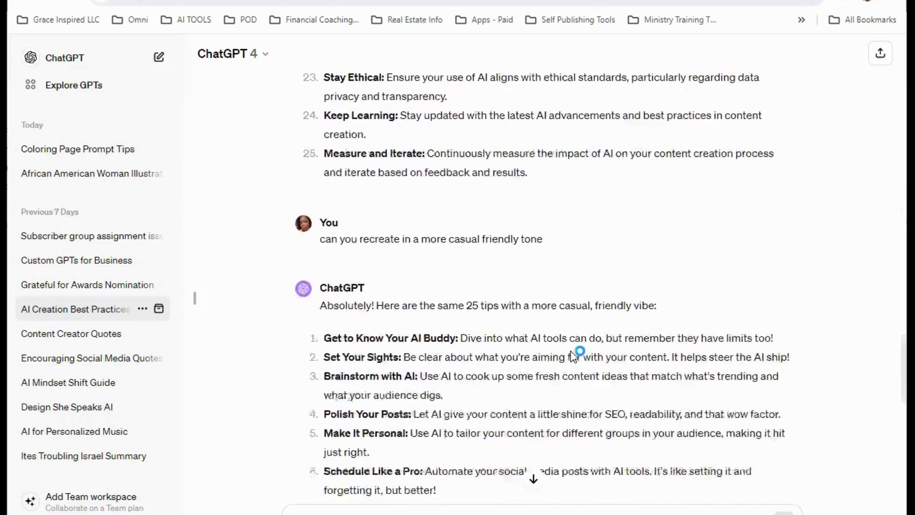
scroll("down", 3)
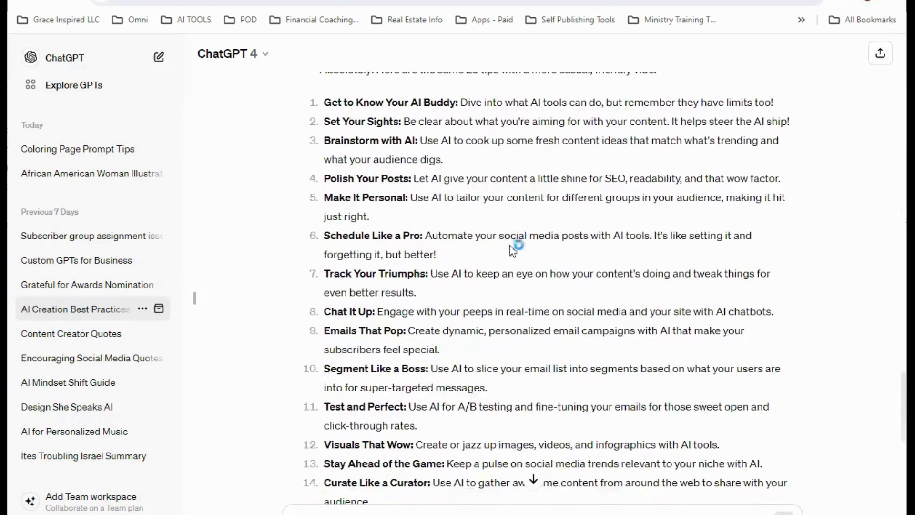
scroll("up", 3)
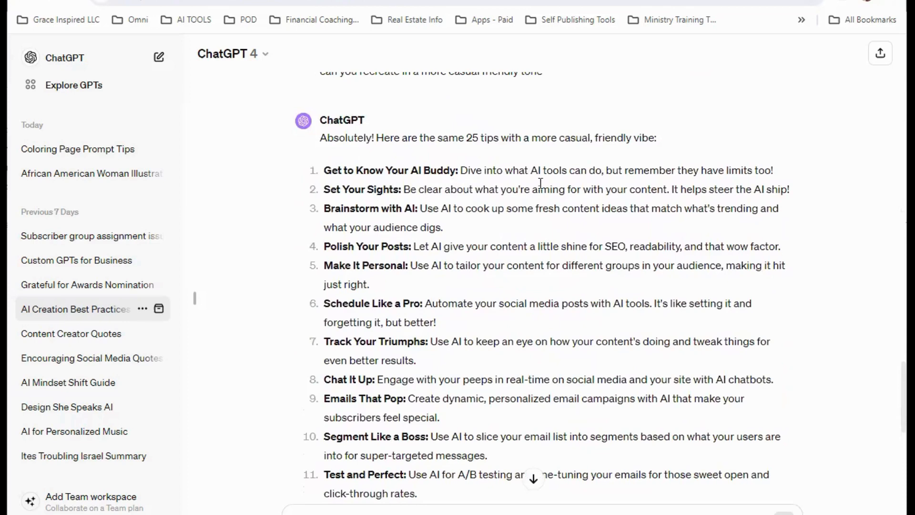
mouse_move(599, 166)
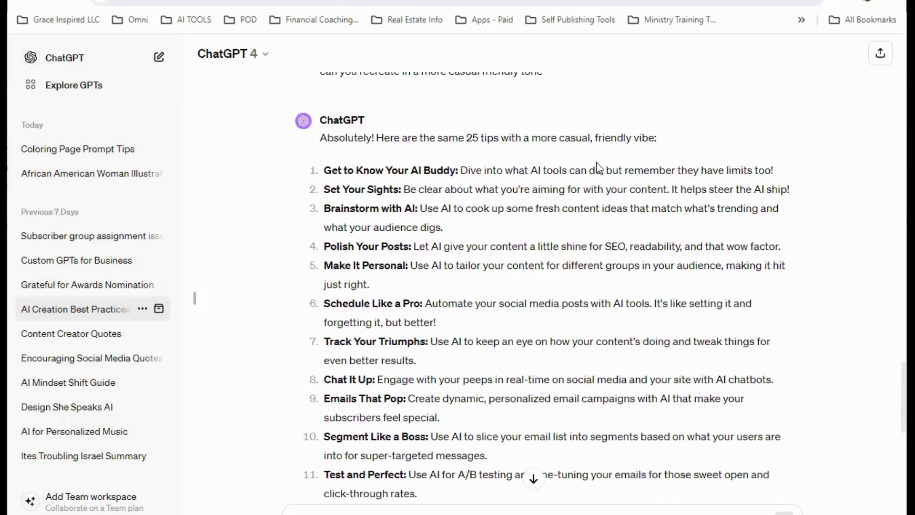
scroll("down", 3)
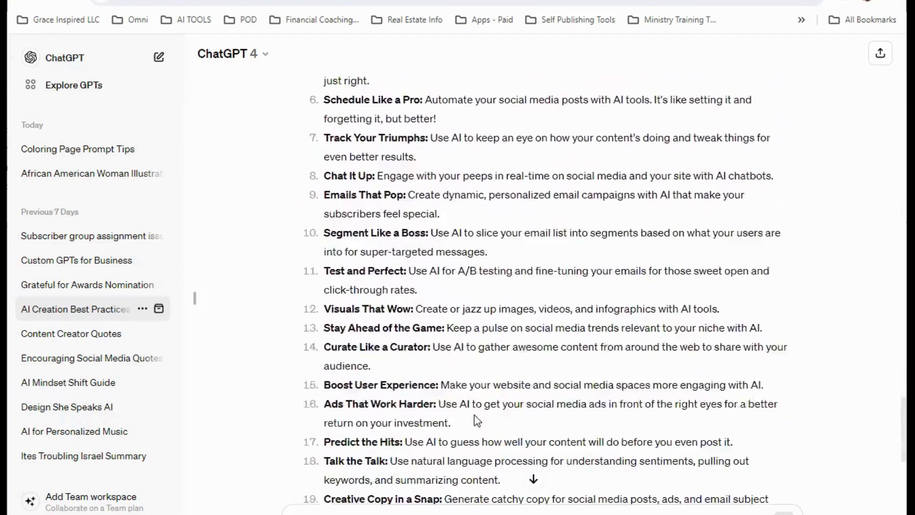
scroll("up", 3)
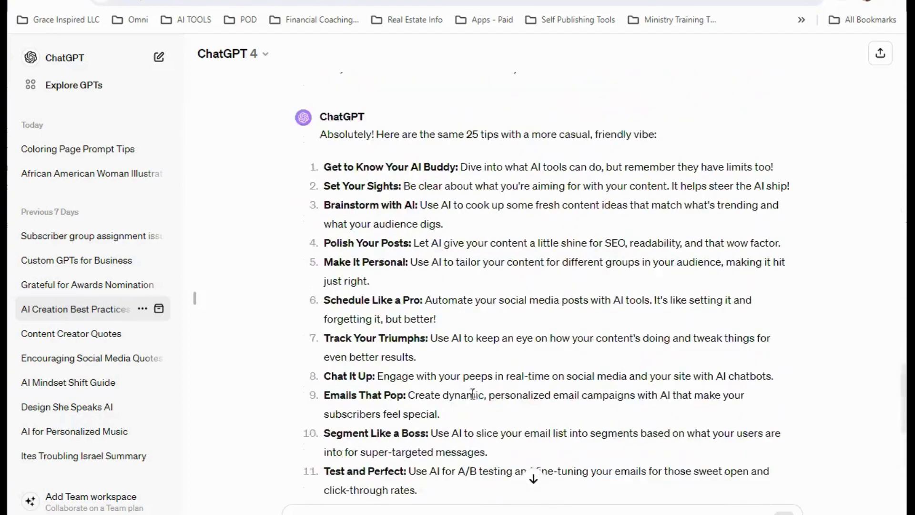
scroll("up", 3)
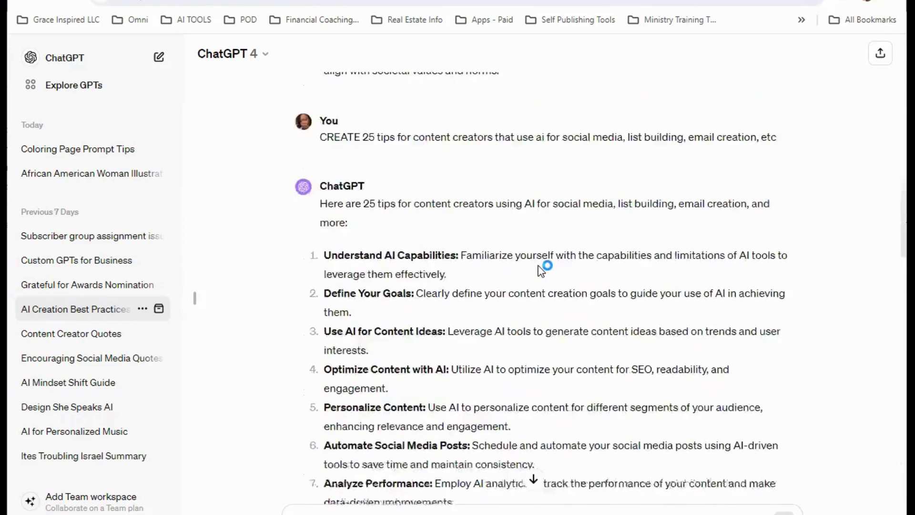
scroll("down", 3)
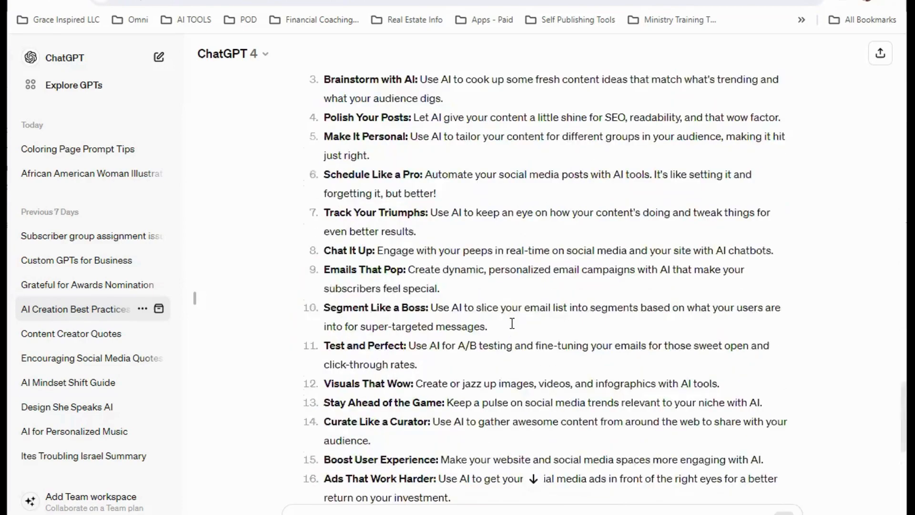
scroll("up", 3)
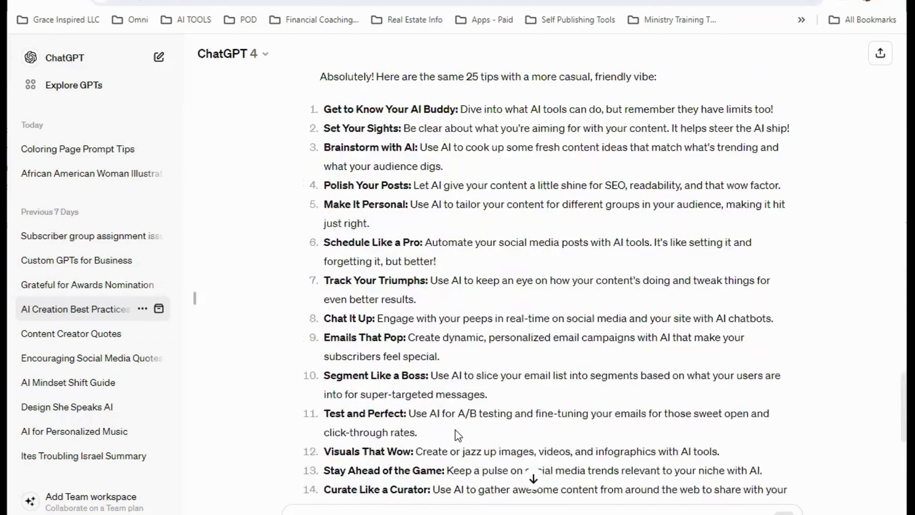
scroll("down", 3)
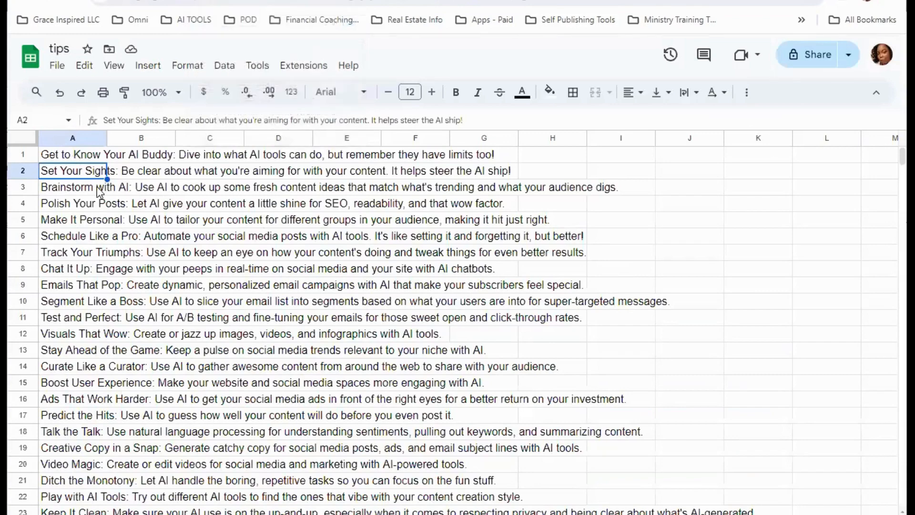
left_click(73, 155)
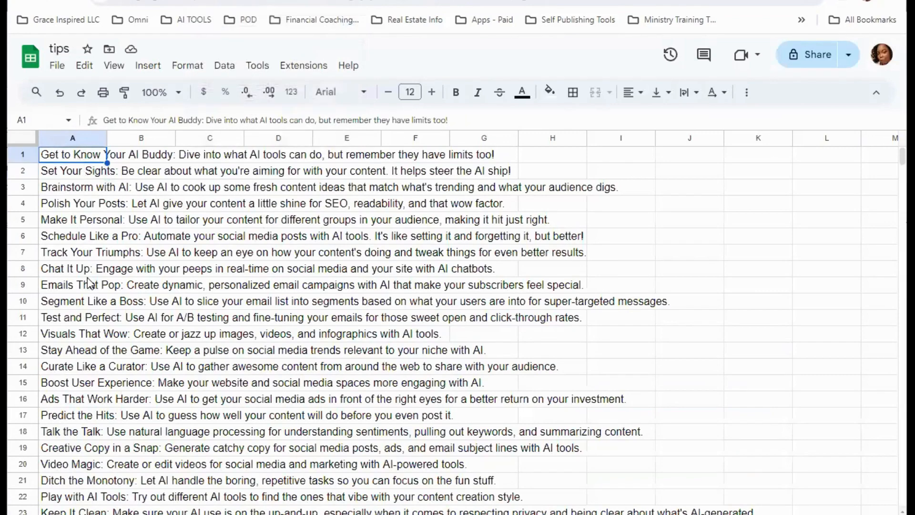
mouse_move(499, 428)
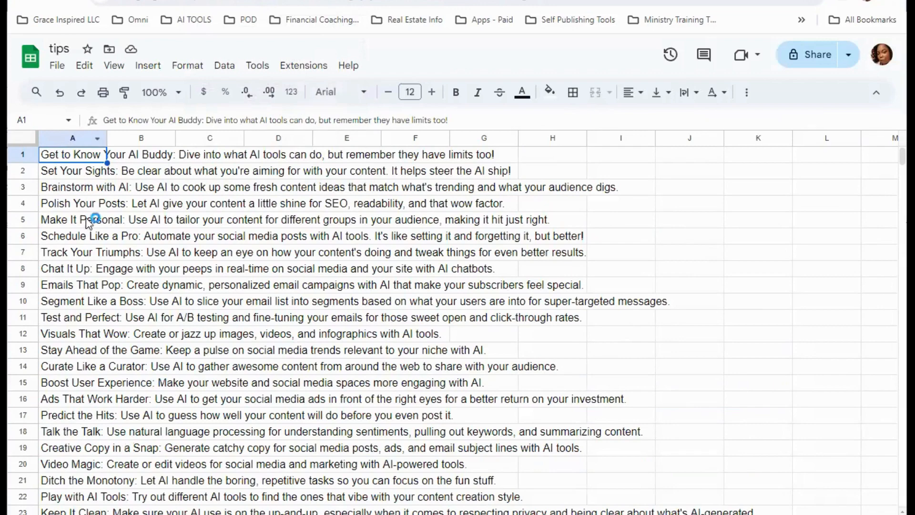
mouse_move(295, 395)
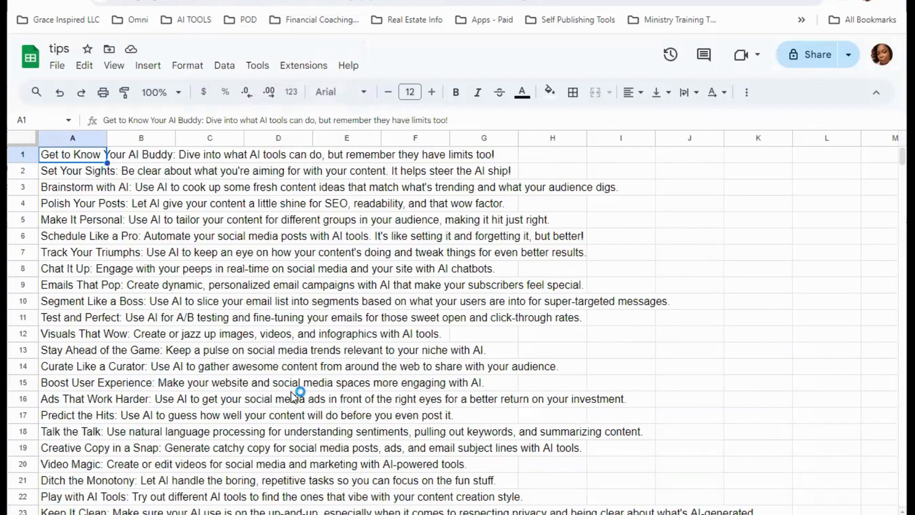
mouse_move(210, 8)
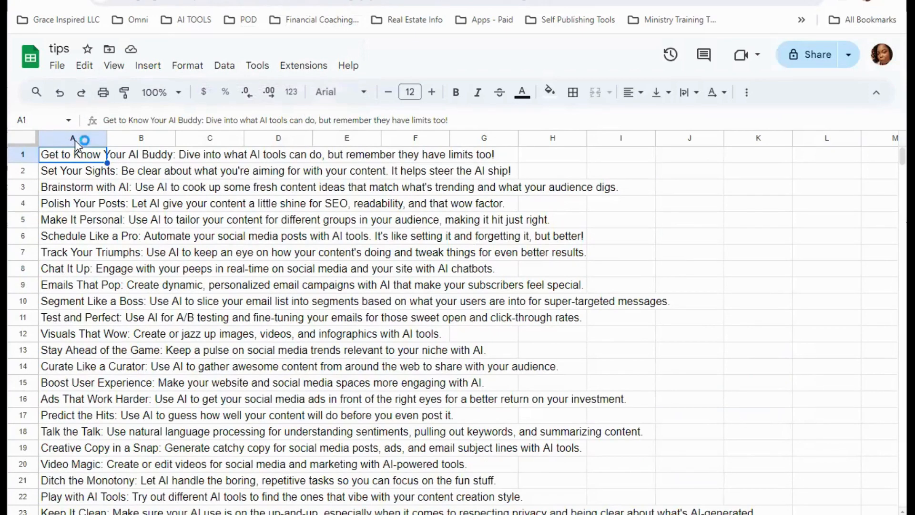
Step: Bring up the File menu to reach the download options for the tips sheet
left_click(56, 66)
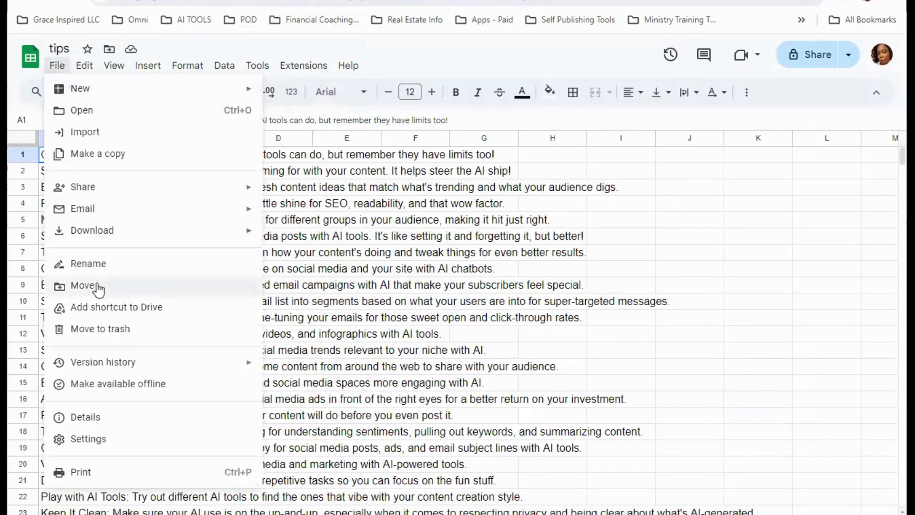
mouse_move(110, 297)
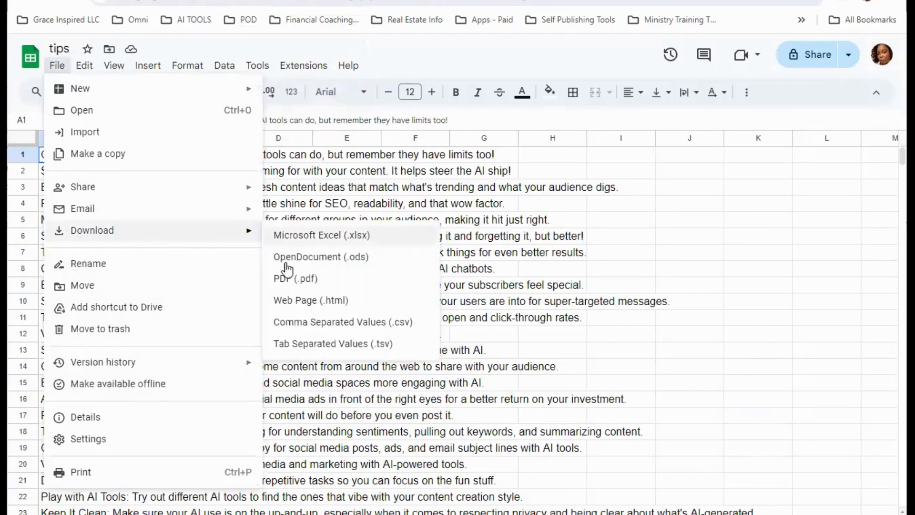
mouse_move(343, 321)
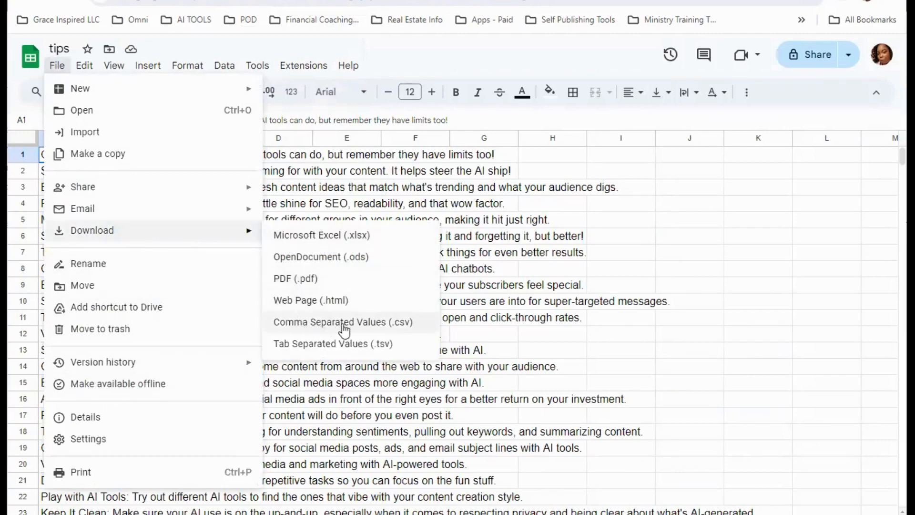
mouse_move(402, 329)
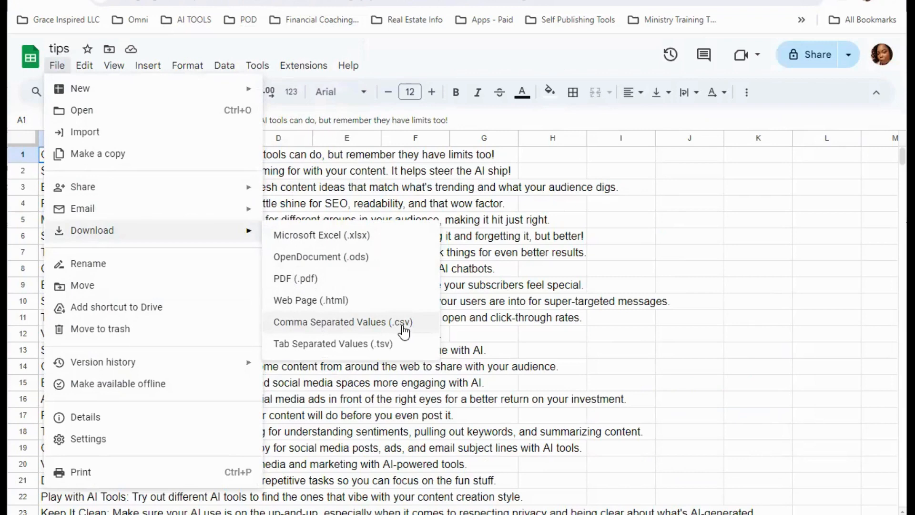
mouse_move(466, 359)
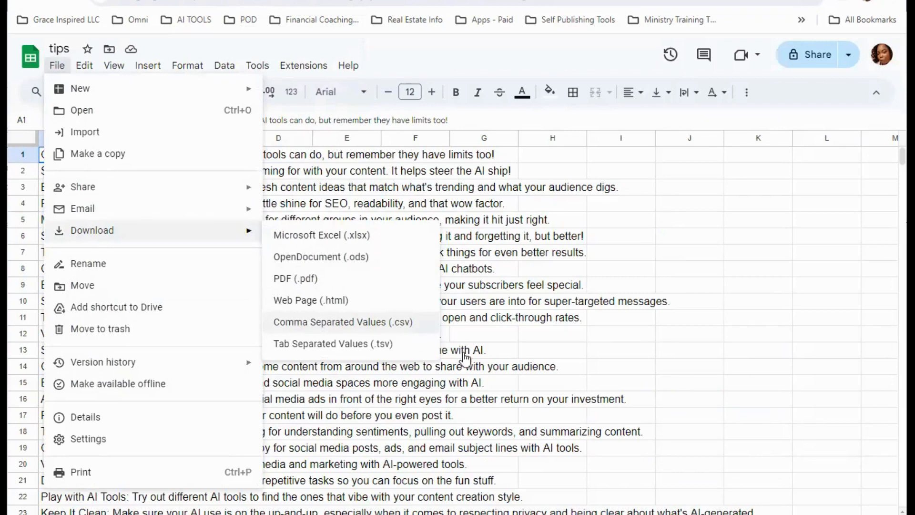
mouse_move(414, 63)
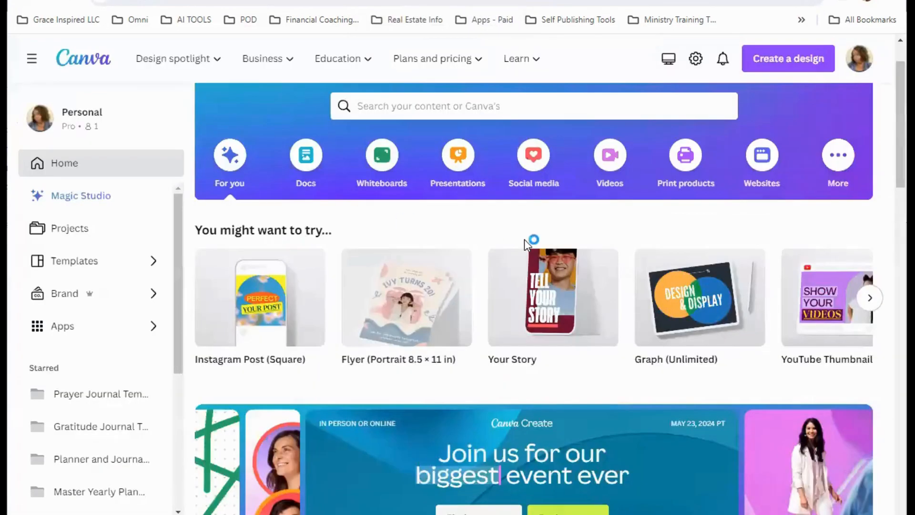
mouse_move(778, 93)
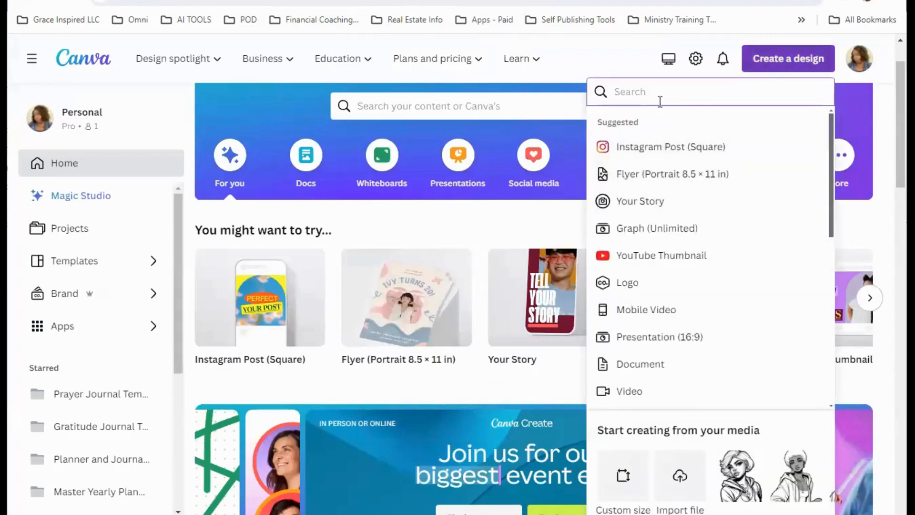
Step: Search 'reel' and create a new Instagram Reel design at 1080 × 1920 px
type("r")
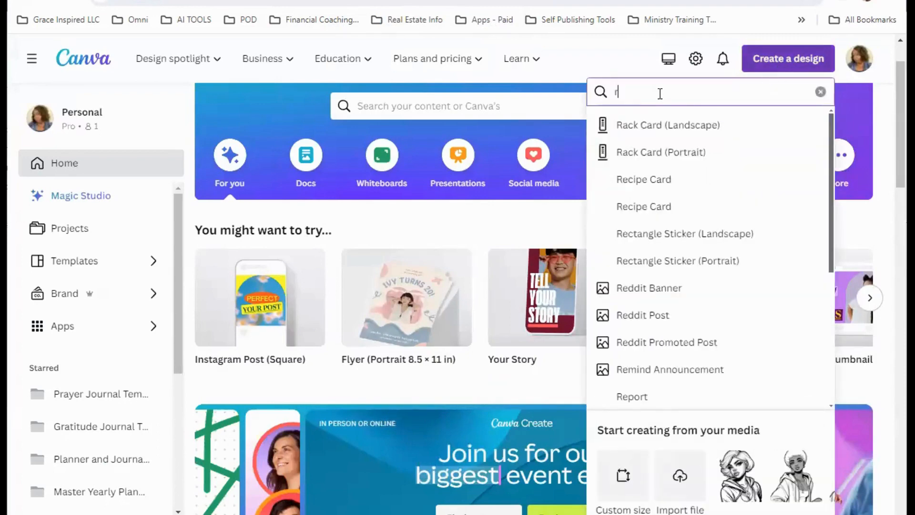
type("eel")
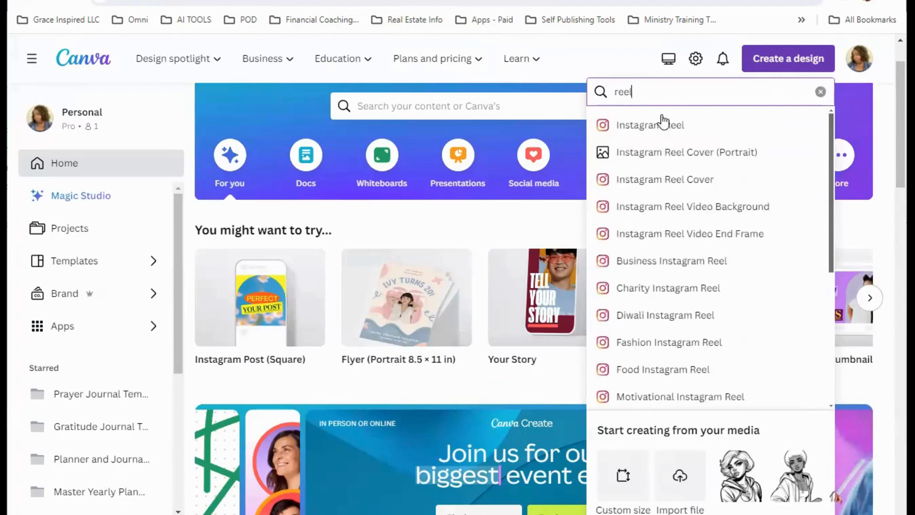
mouse_move(649, 125)
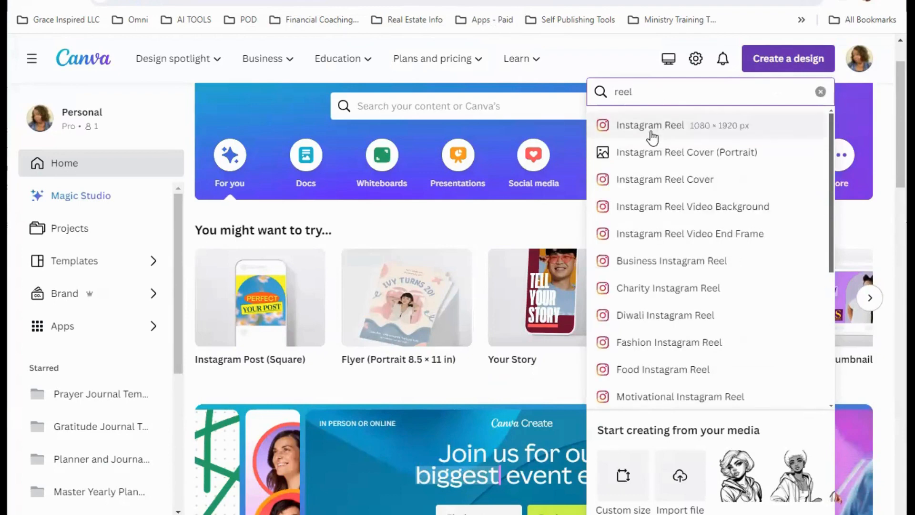
left_click(649, 125)
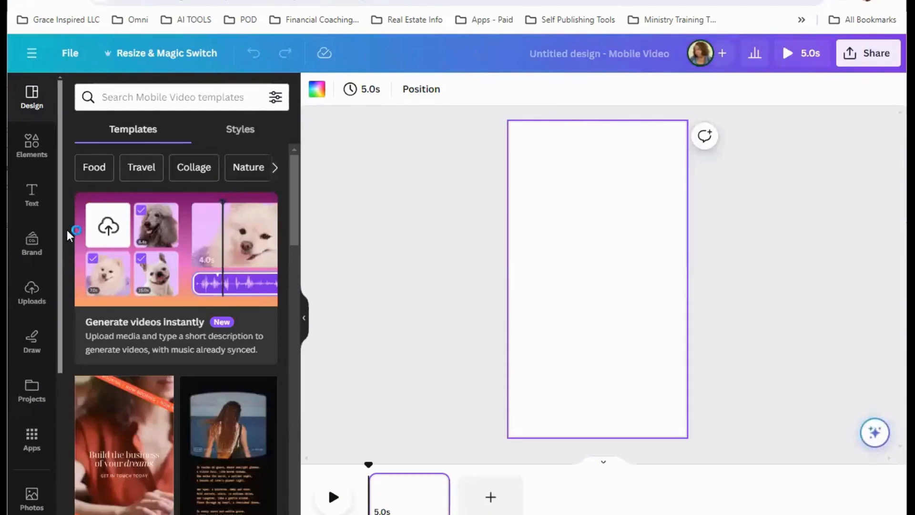
mouse_move(32, 295)
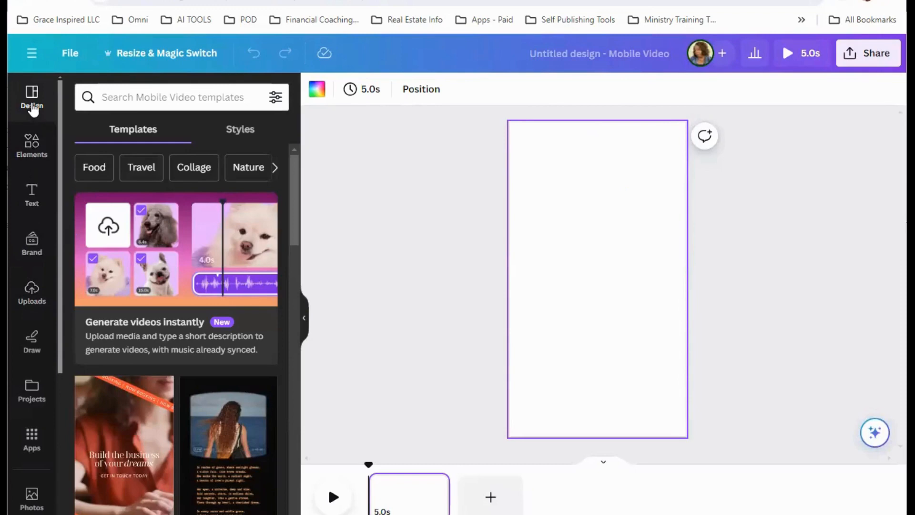
Step: Apply the 'Build the business of your dreams' reel template to the blank page
scroll("down", 3)
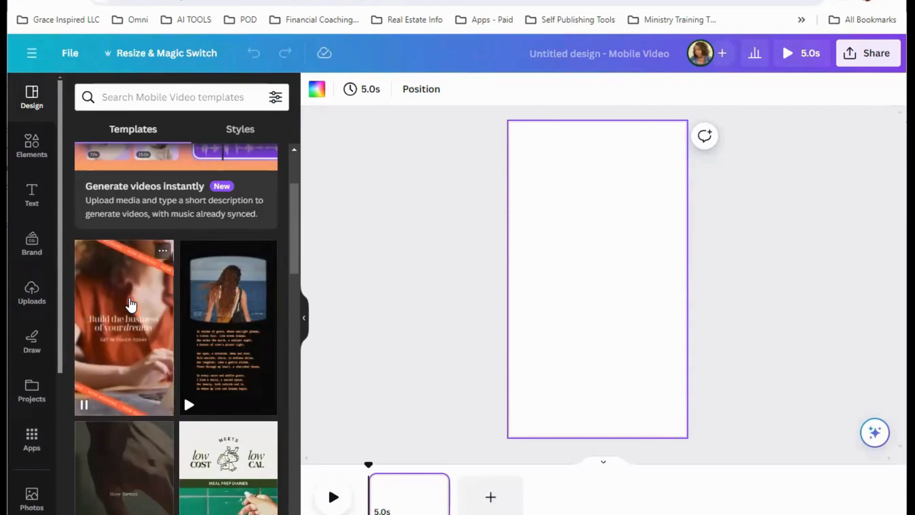
left_click(124, 327)
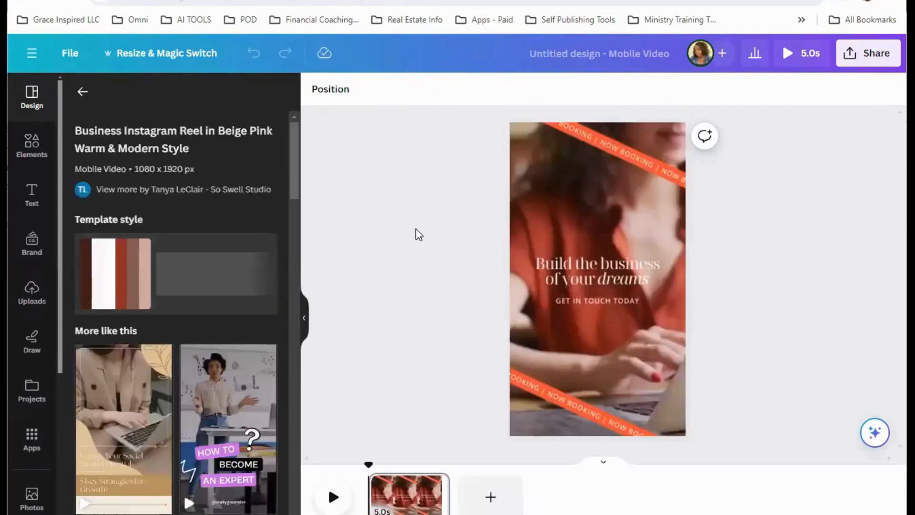
Step: Move the GET IN TOUCH TODAY subtitle above the headline and rewrite it as AI TIP OF THE DAY
left_click(597, 279)
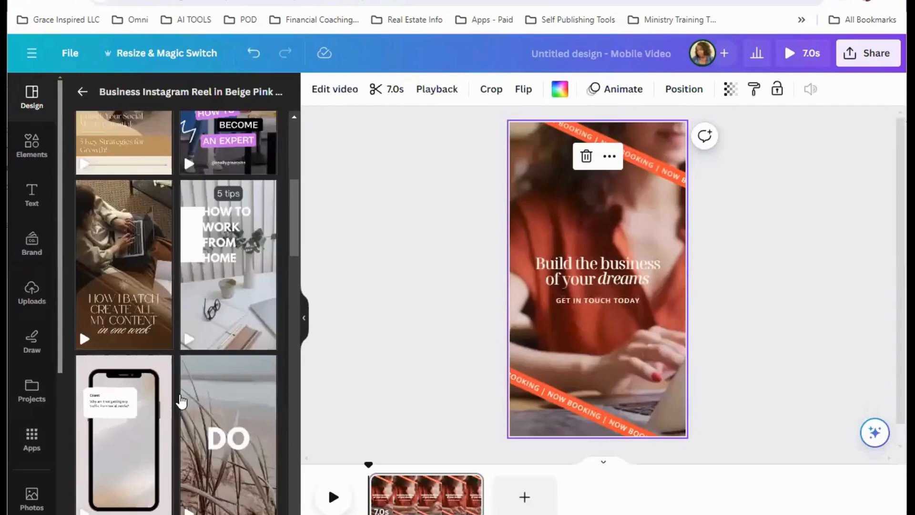
scroll("down", 3)
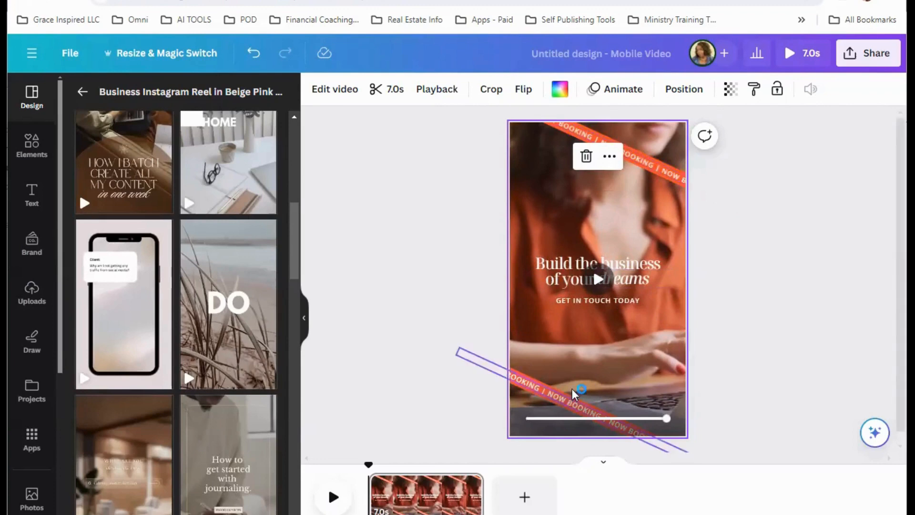
left_click(597, 300)
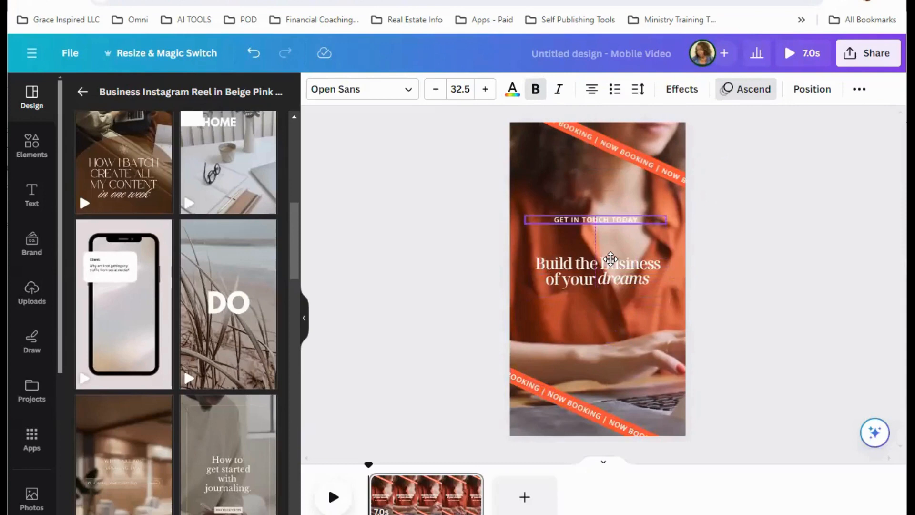
left_click(594, 220)
type("TIP FOR")
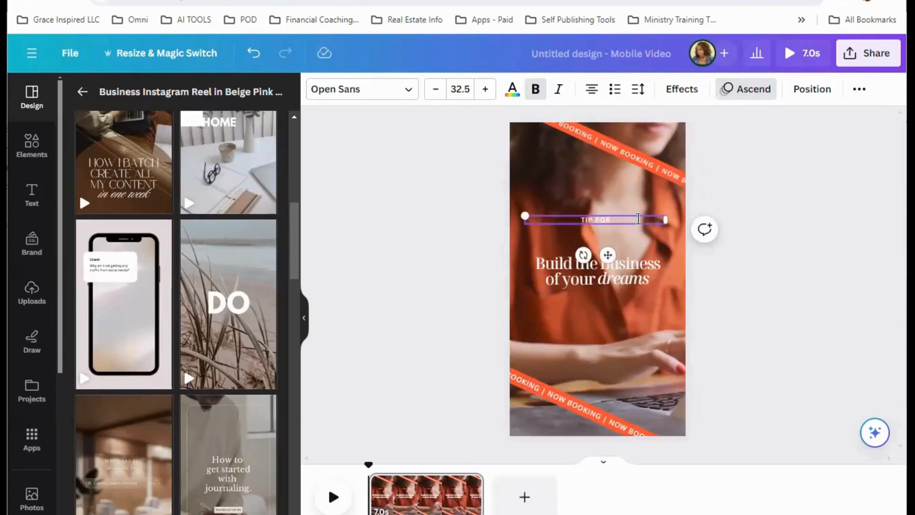
type("THE DAY")
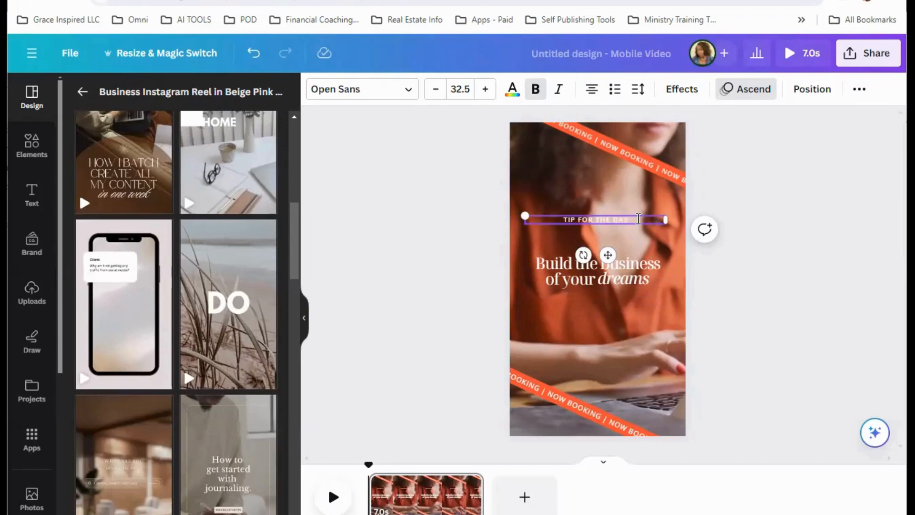
left_click(597, 202)
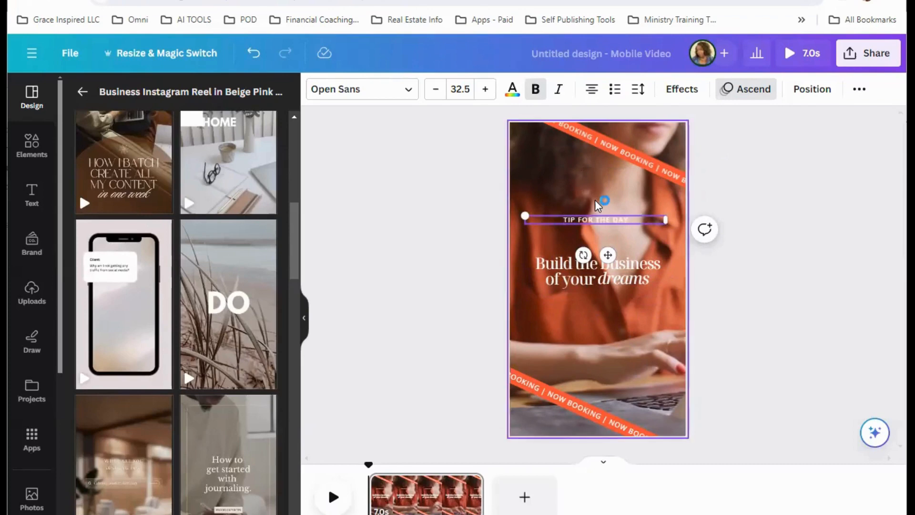
type("AI")
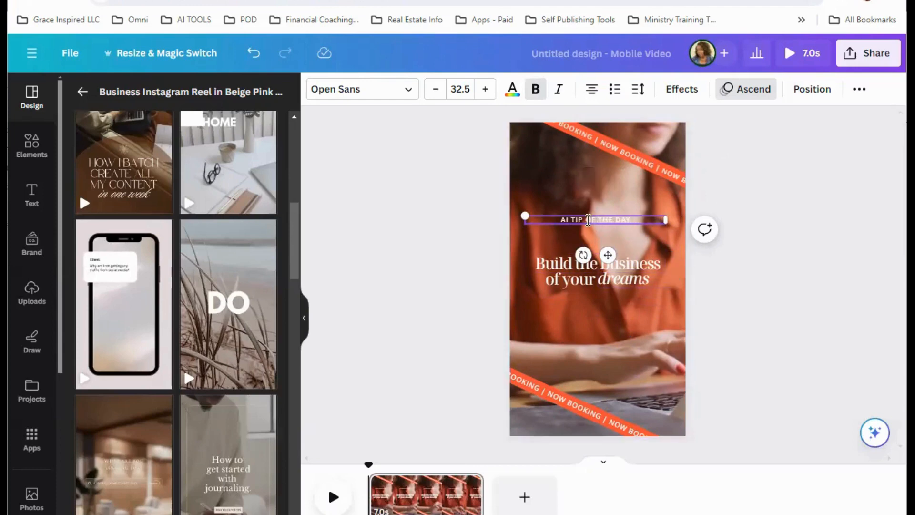
left_click(609, 277)
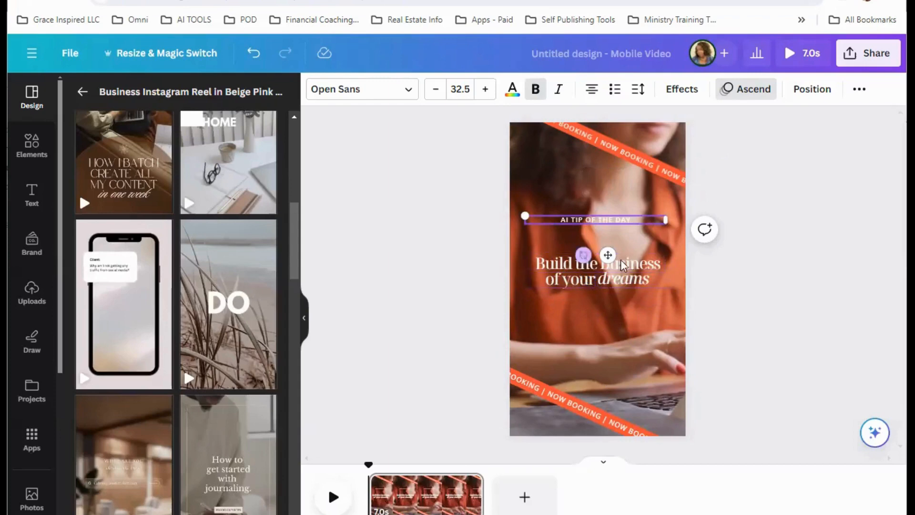
Step: Shorten the Build the business headline text
left_click(598, 270)
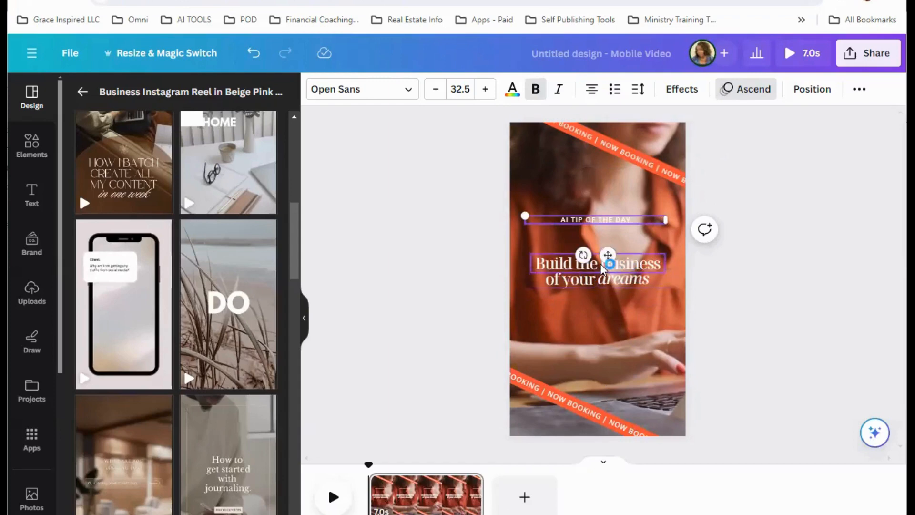
left_click(596, 268)
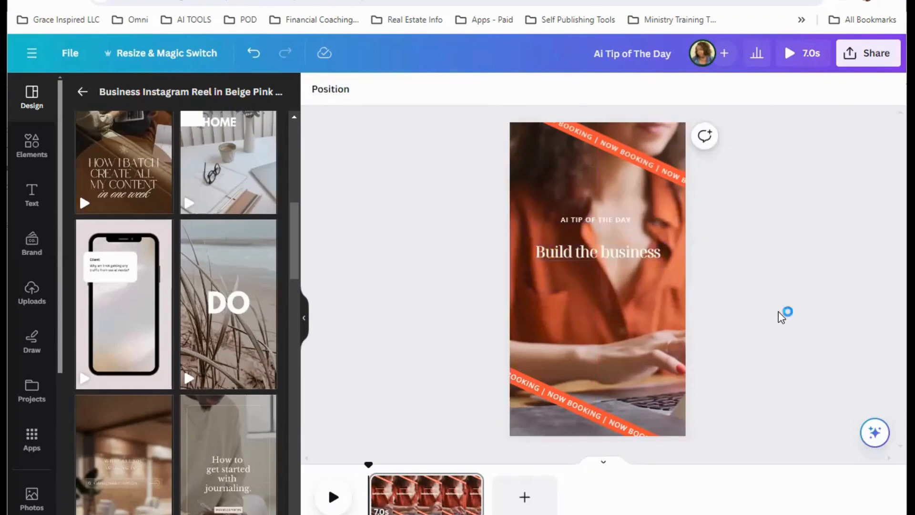
left_click(597, 251)
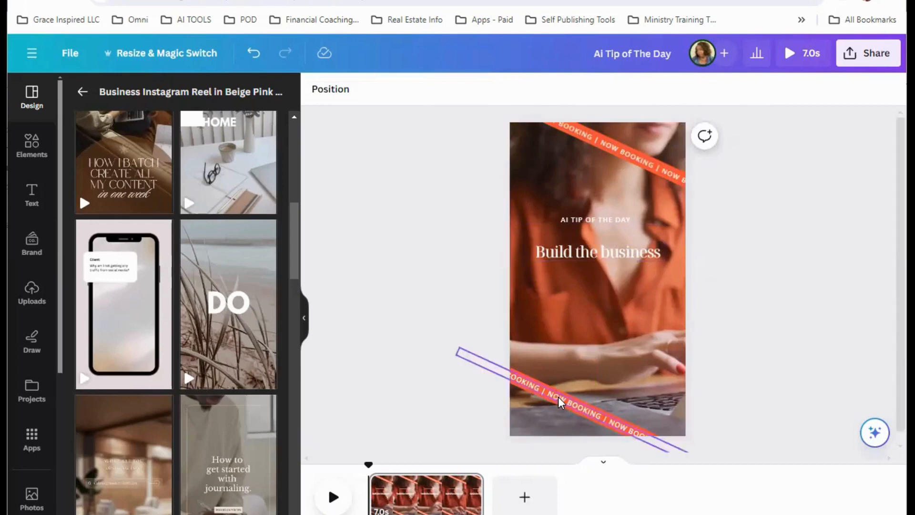
Step: Rewrite both orange banners to FOLLOW ME FOR MORE TIPS and pick the heading text to reuse
left_click(560, 402)
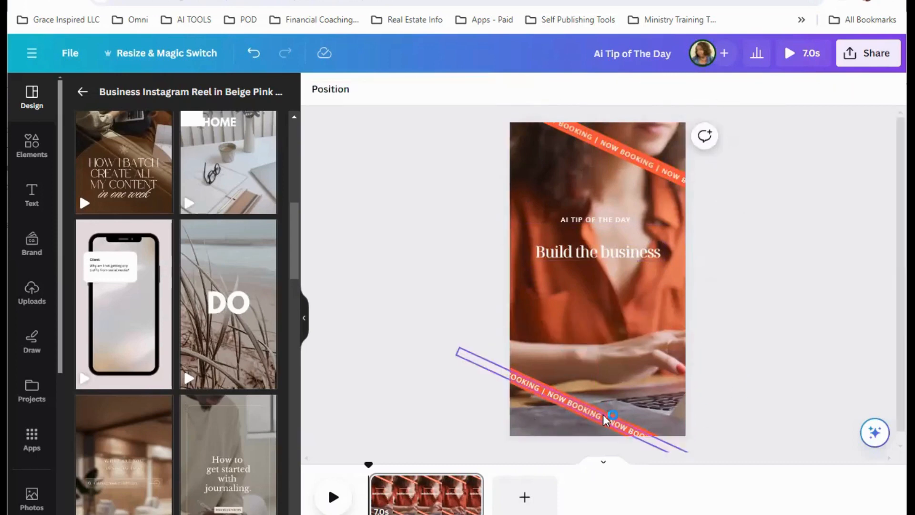
left_click(607, 415)
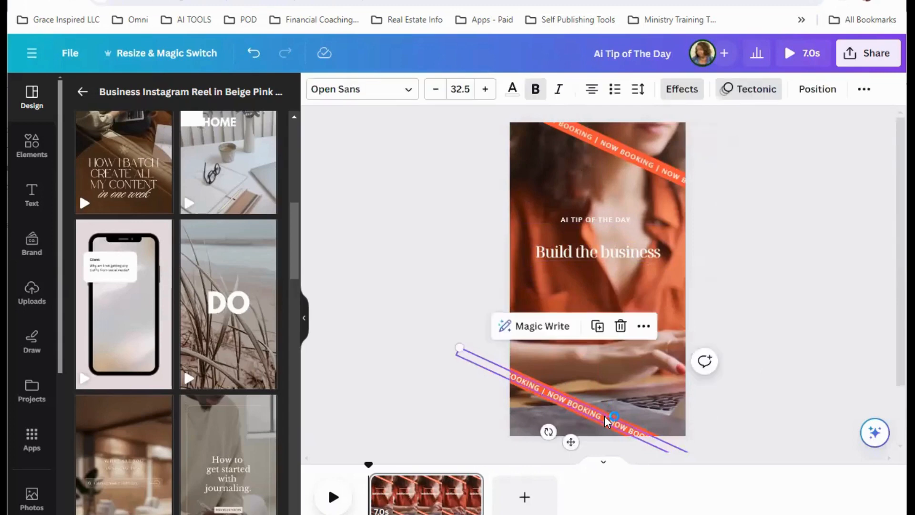
left_click(607, 420)
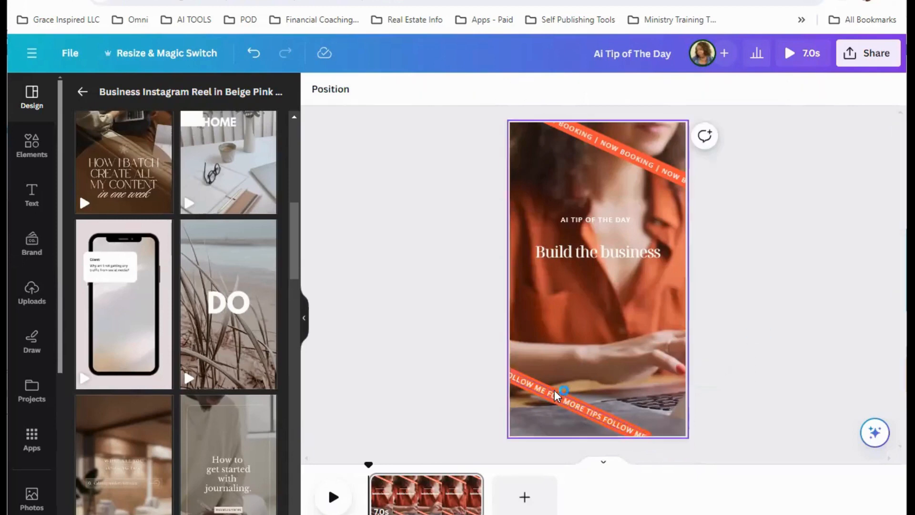
left_click(560, 406)
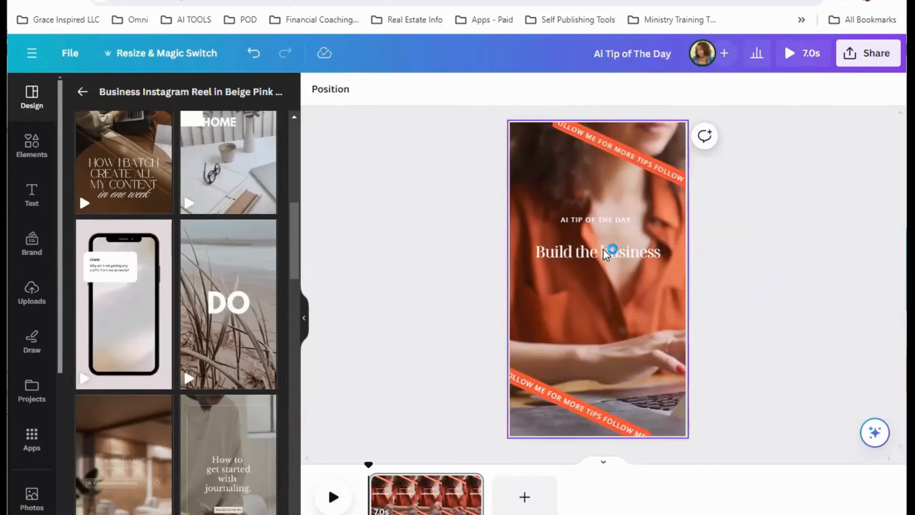
left_click(595, 219)
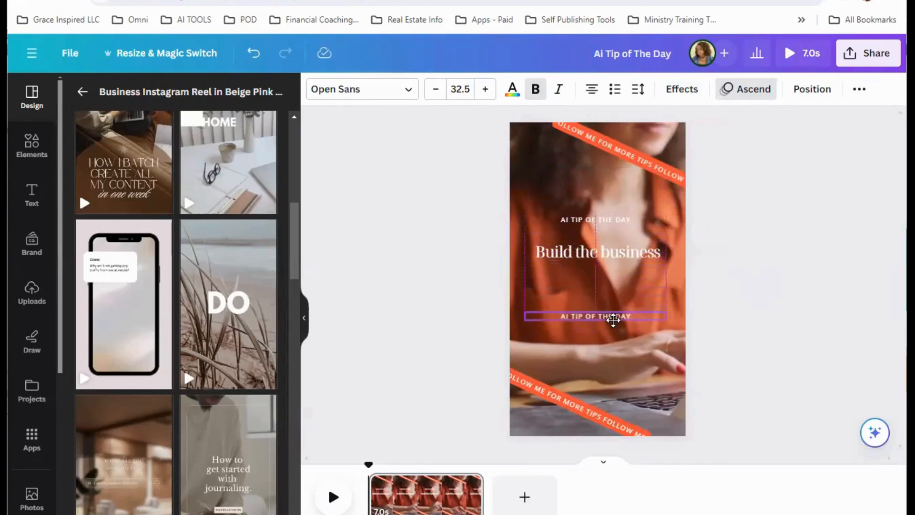
Step: Rewrite the copied heading below the headline as THE CREATIVE URBAN WOMAN.COM website line
left_click(595, 316)
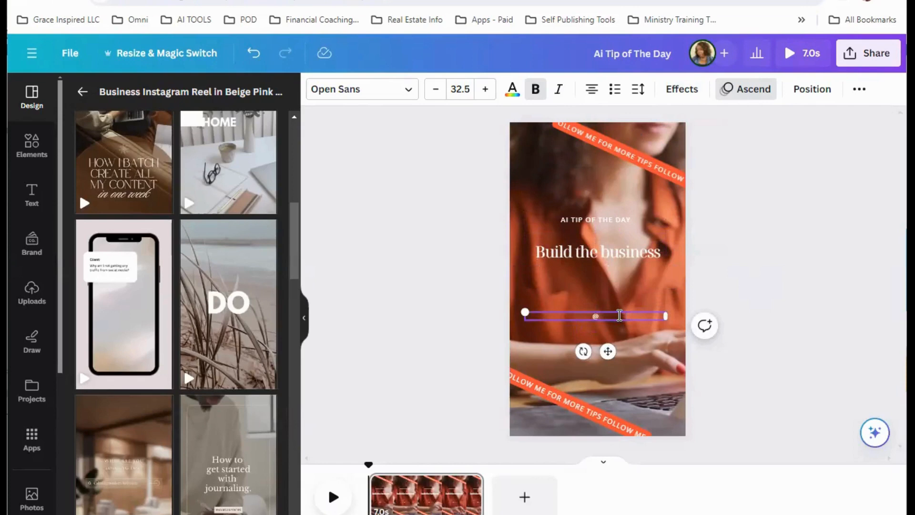
type("TH")
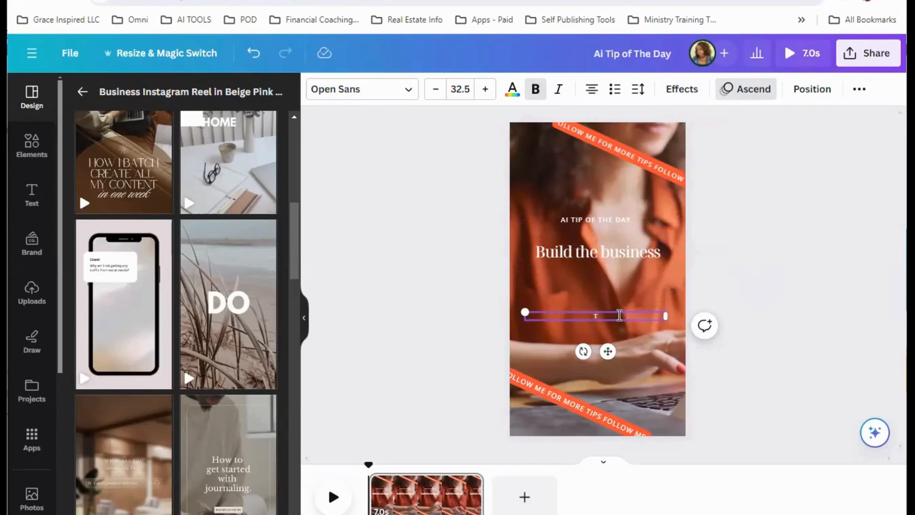
type("THE CREA")
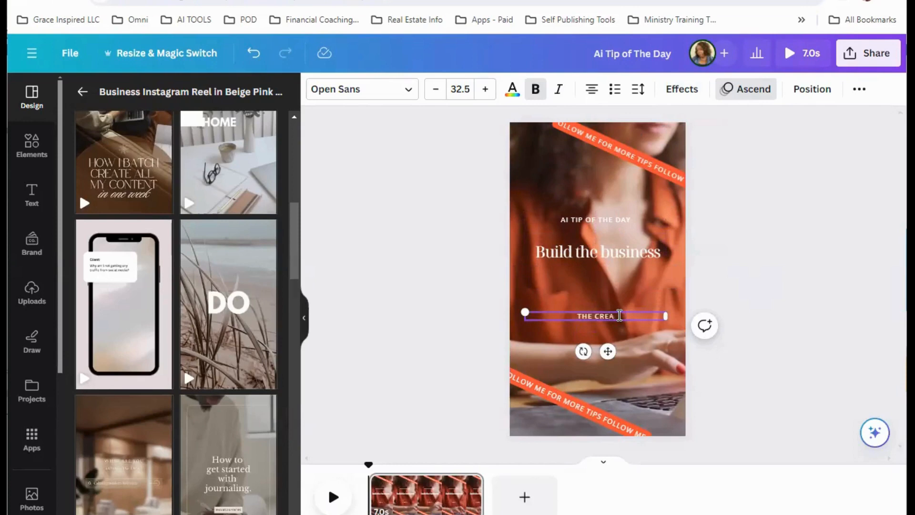
type("TIVE URBAN")
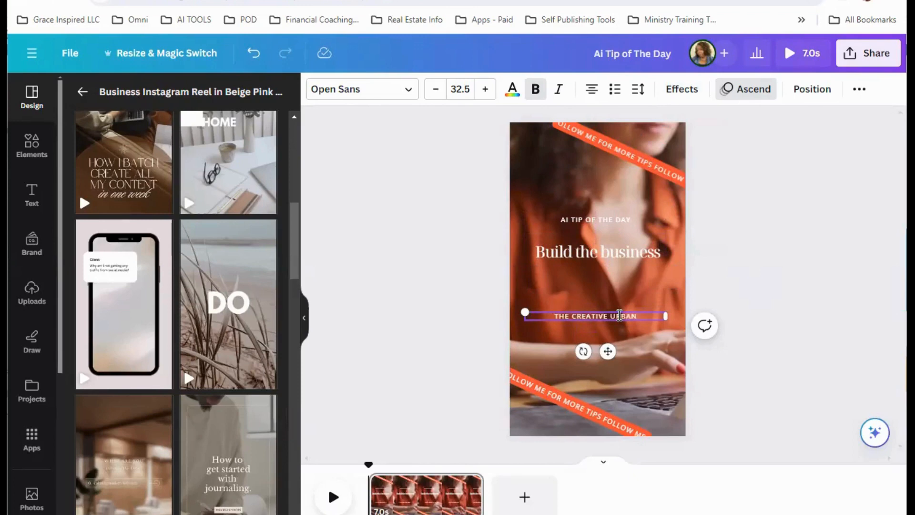
type("WOMAN")
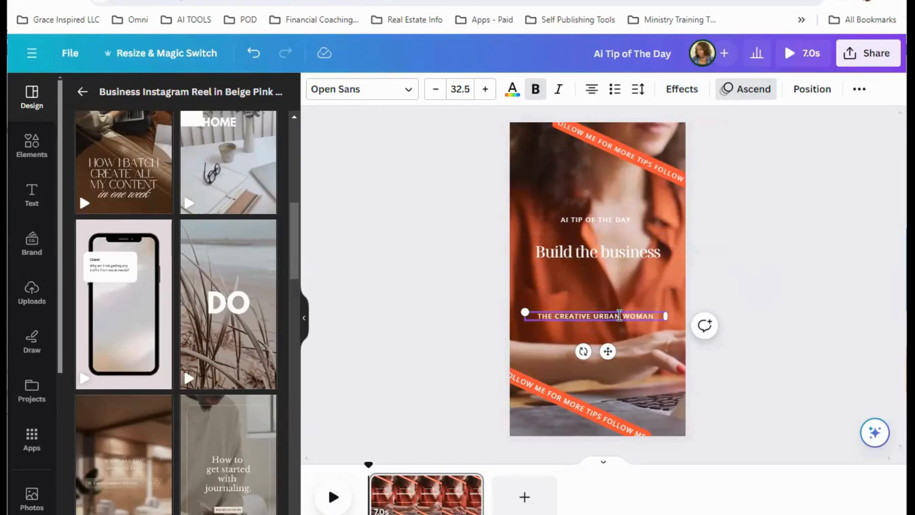
type(".COM")
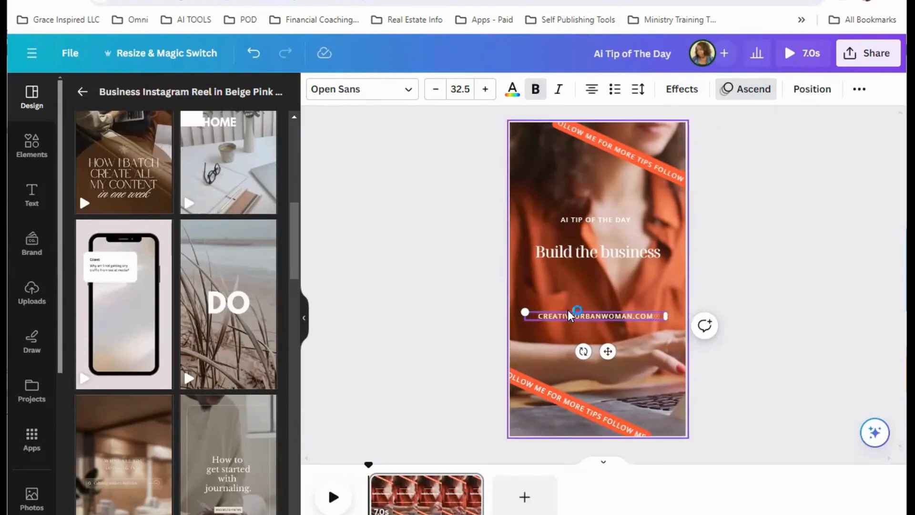
left_click(811, 88)
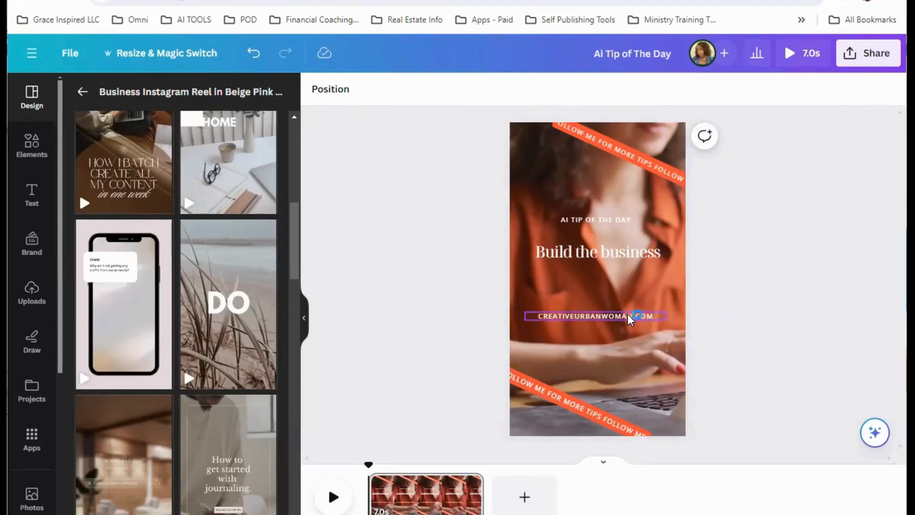
Step: Add a SHE SPEAKS AI line above the website and select the two-line caption
left_click(595, 315)
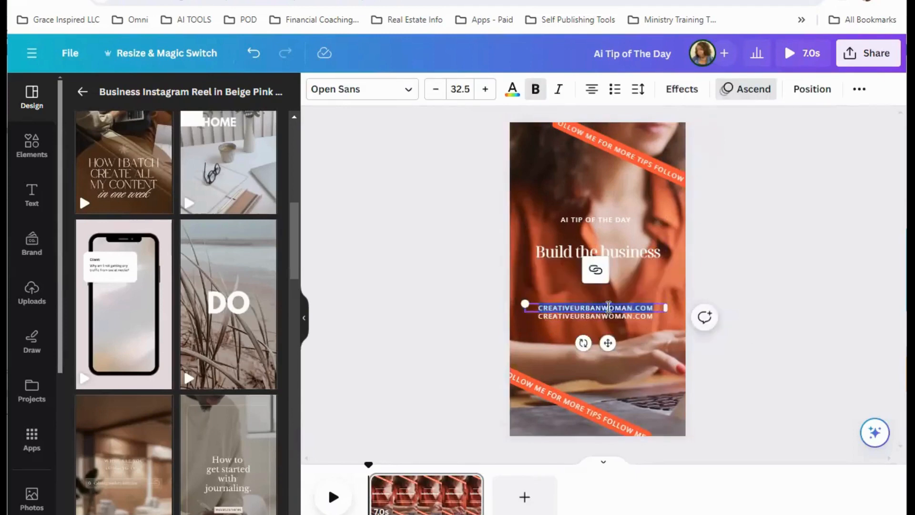
type("SHE SP")
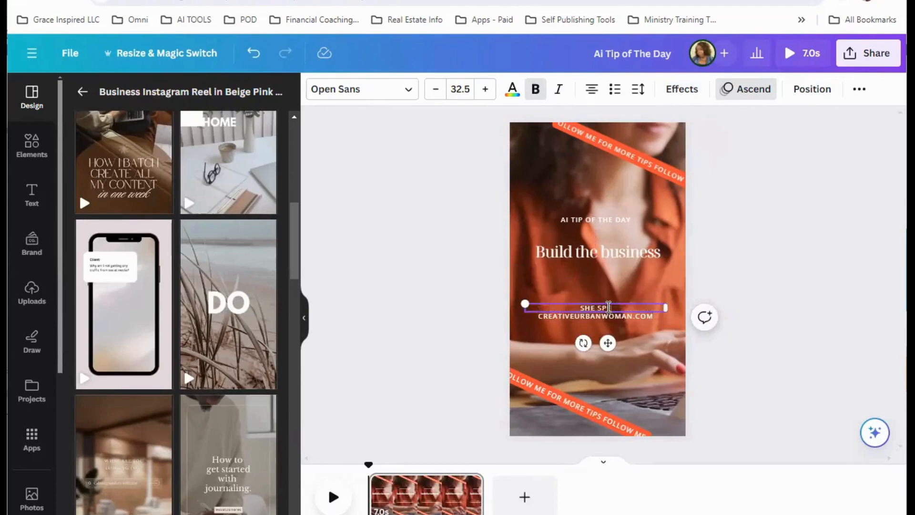
type("EAKS")
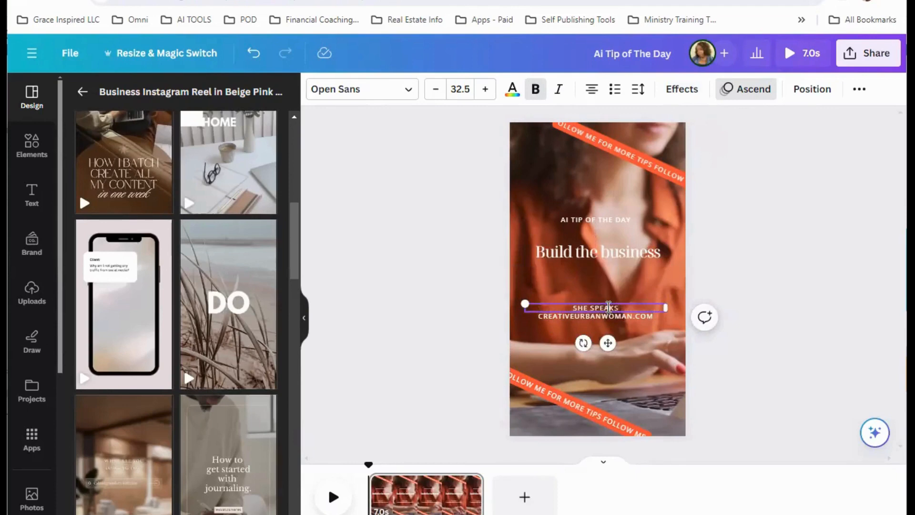
type("AI AT")
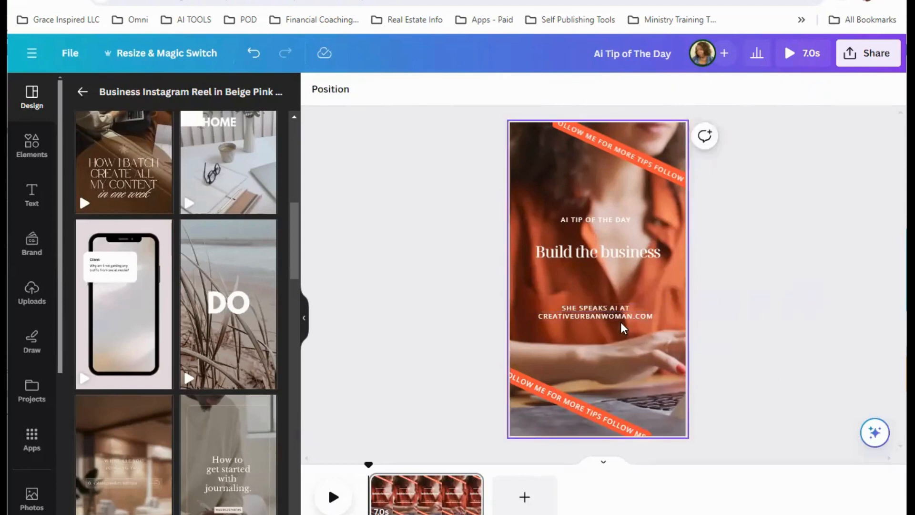
left_click(595, 312)
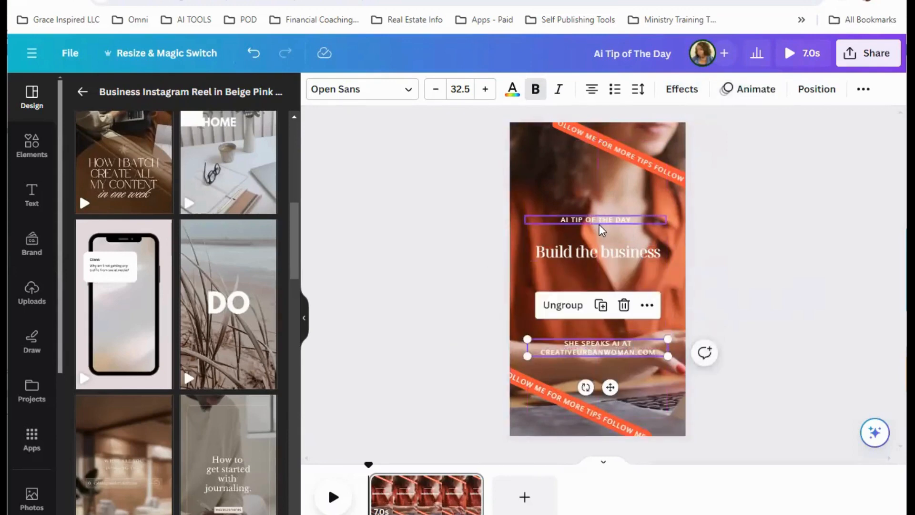
Step: Nudge the AI TIP OF THE DAY heading up and check the headline and caption alignment
left_click(595, 219)
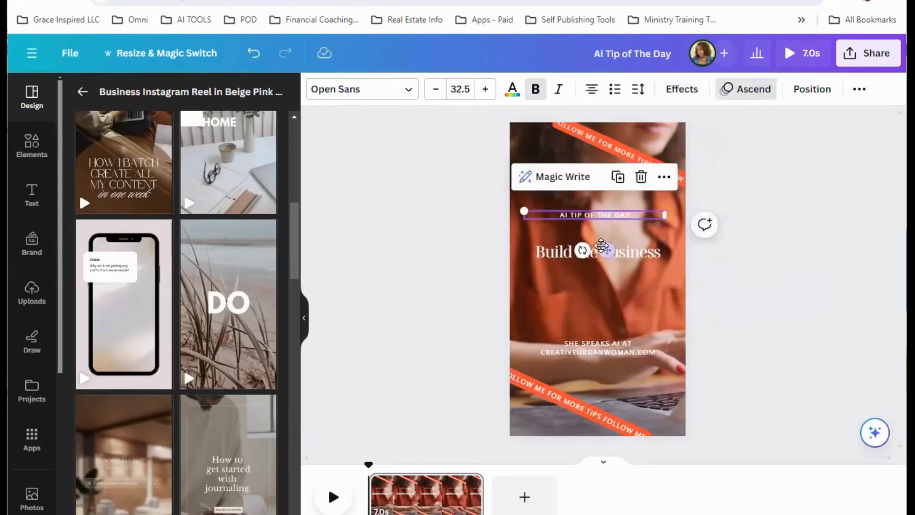
left_click(596, 252)
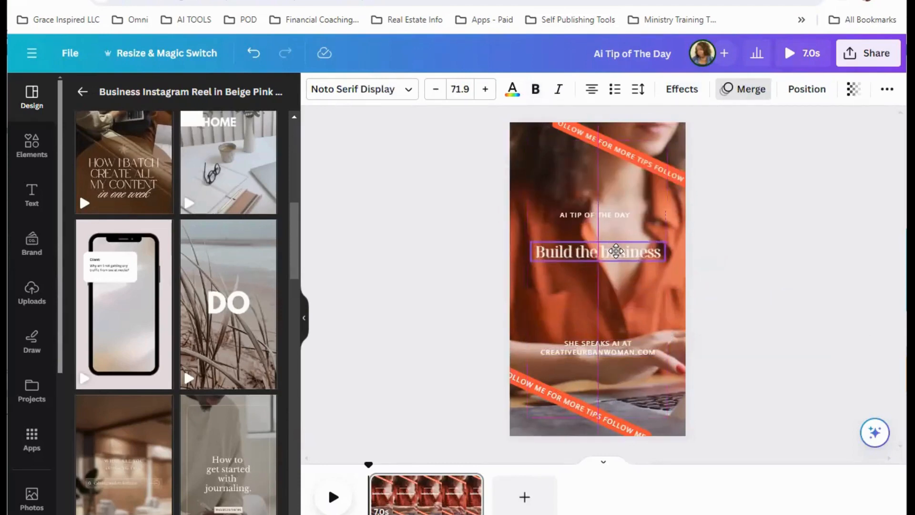
left_click(596, 252)
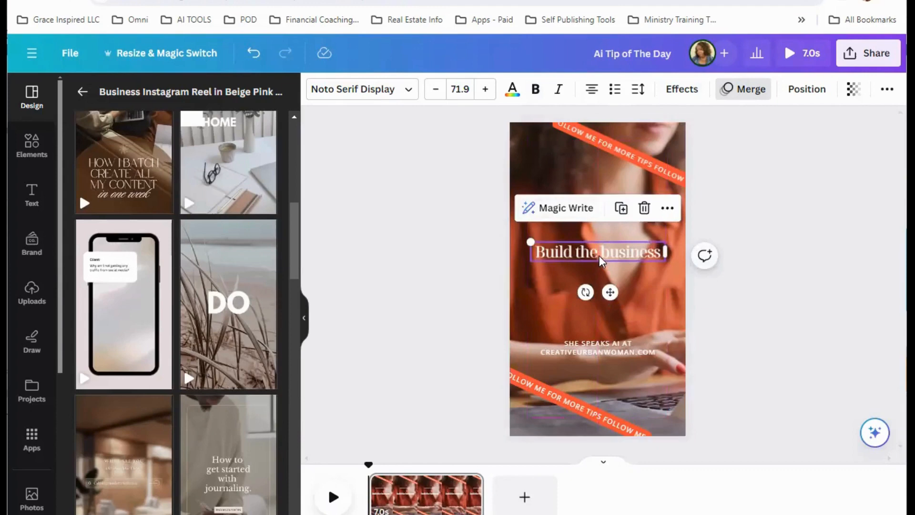
left_click(597, 350)
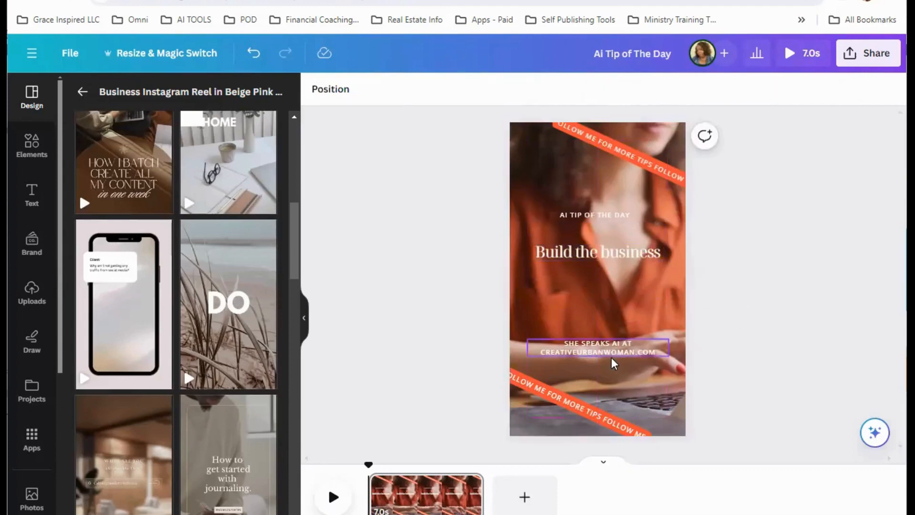
left_click(579, 178)
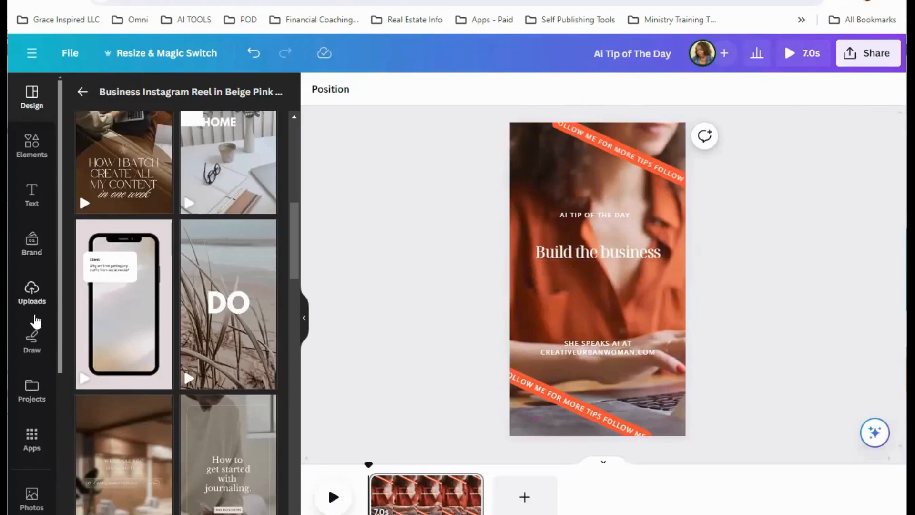
Step: Search the Videos library for 'computer' and place the dog-at-keyboard clip as the reel background
scroll("down", 3)
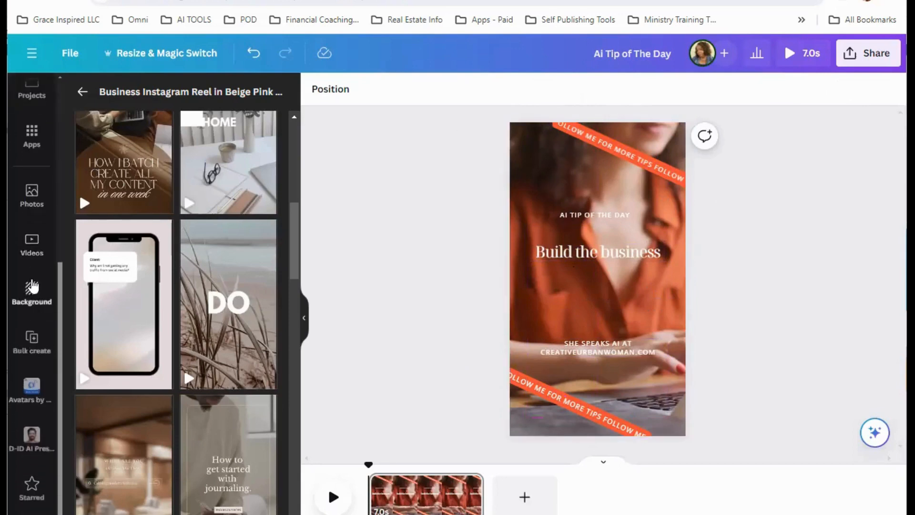
left_click(32, 242)
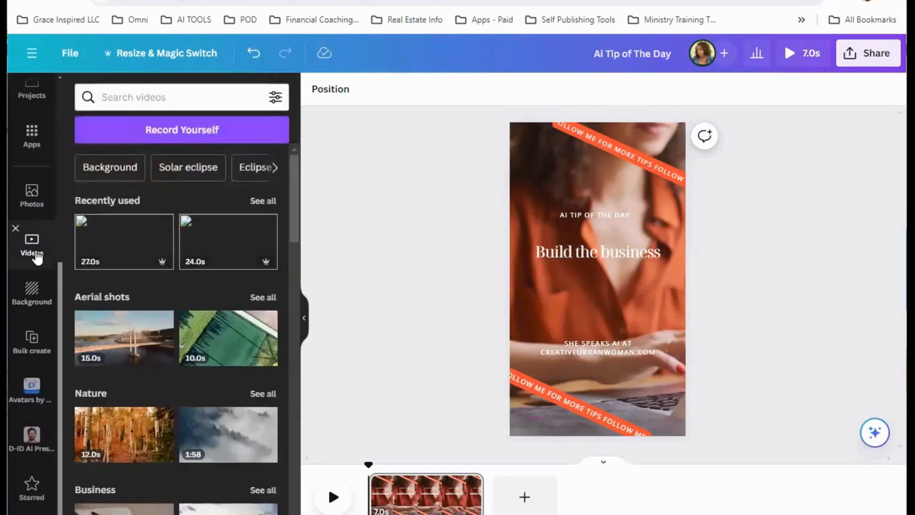
scroll("down", 3)
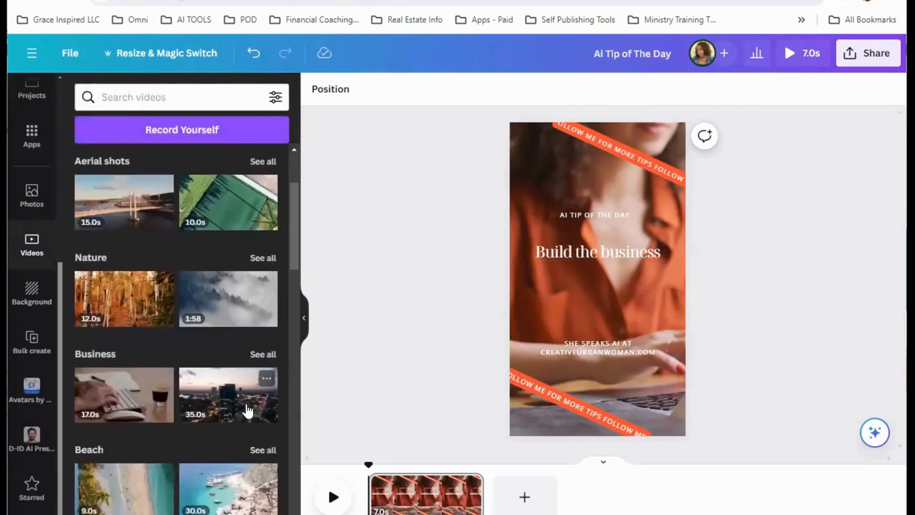
left_click(175, 97)
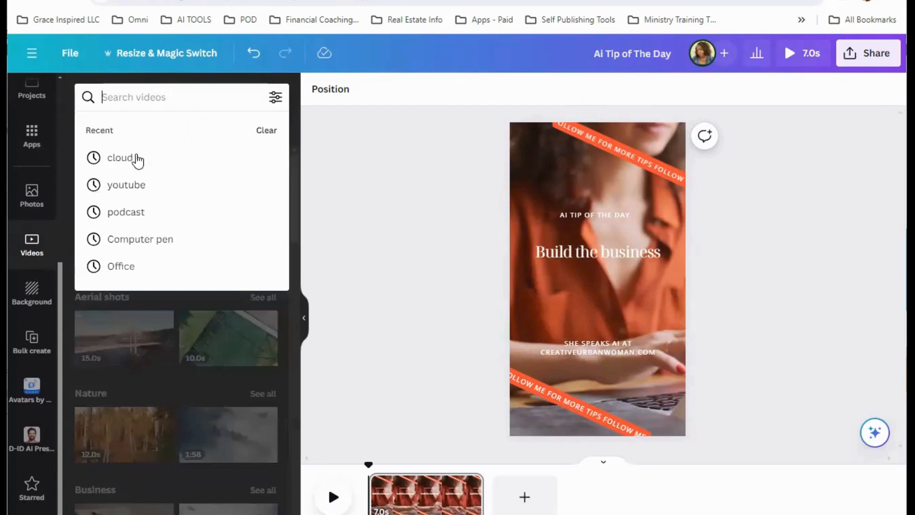
mouse_move(138, 98)
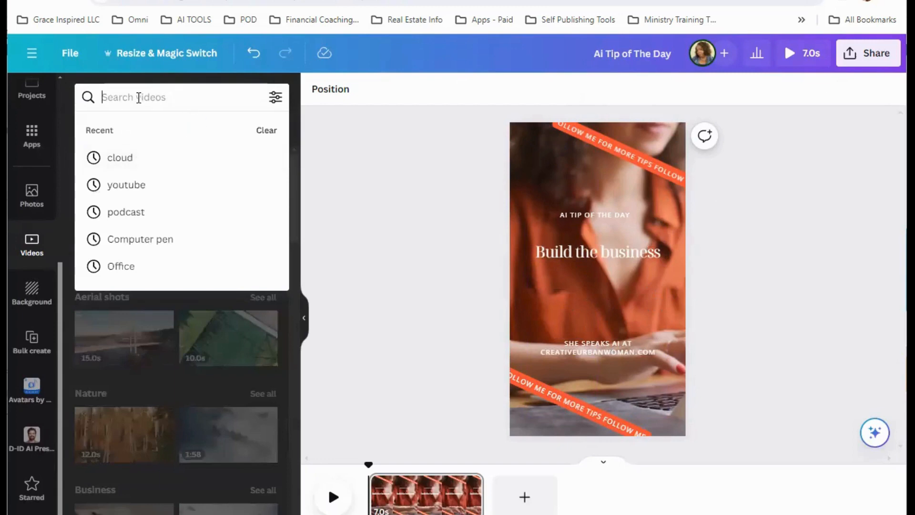
type("comput")
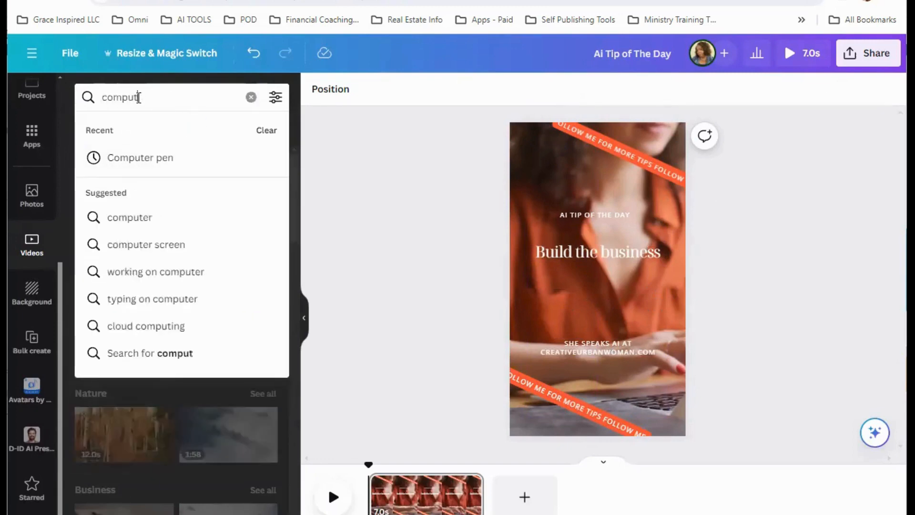
type("er")
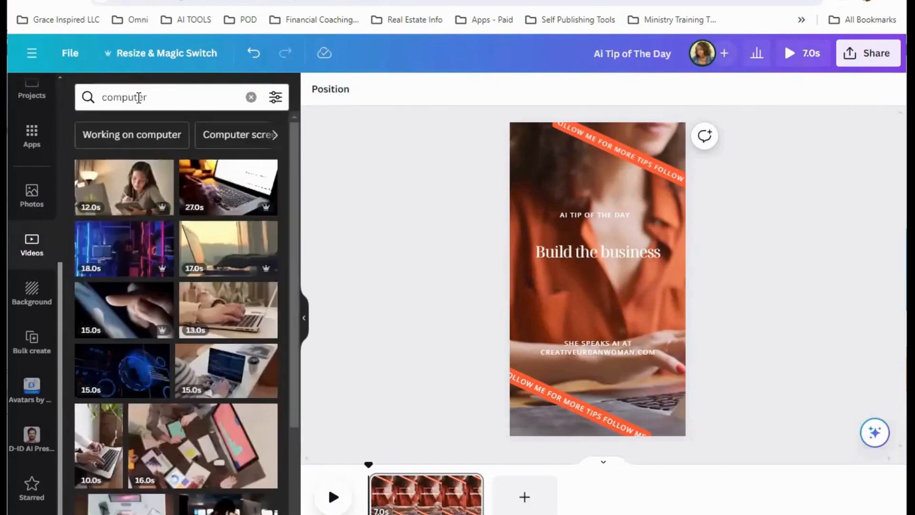
scroll("down", 3)
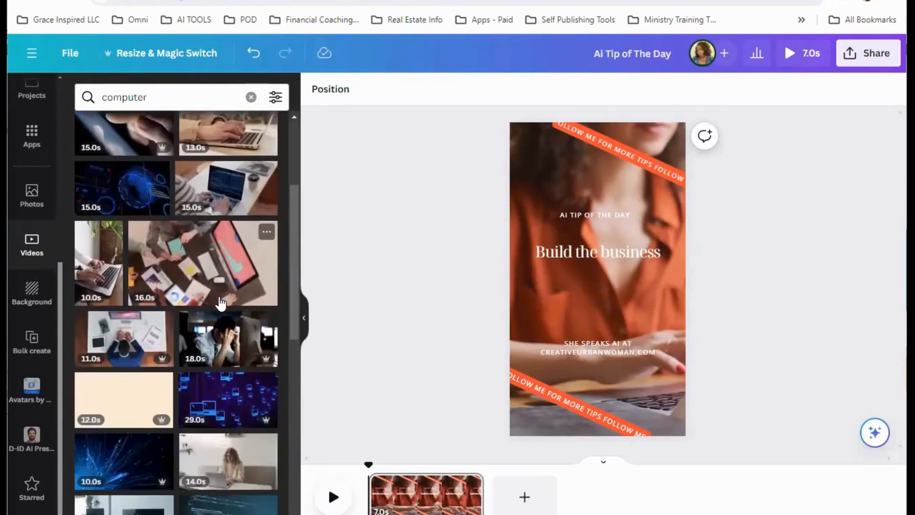
scroll("down", 3)
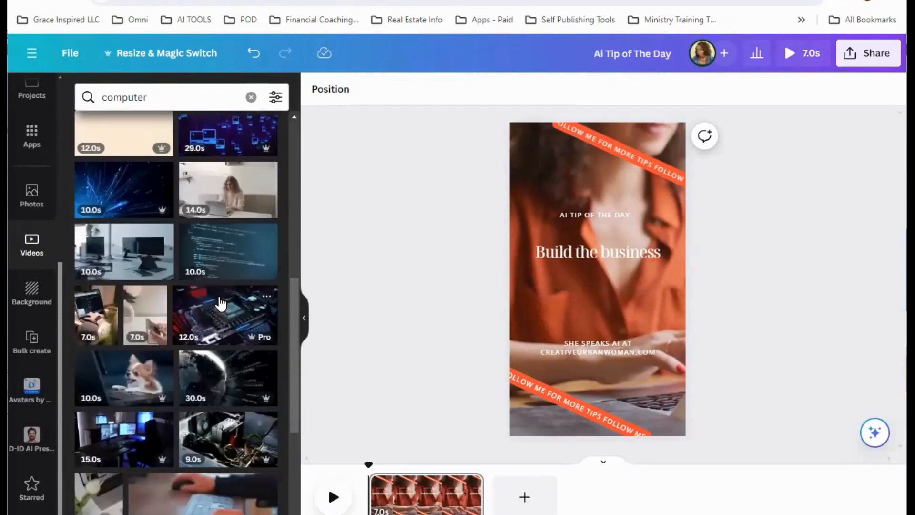
mouse_move(145, 366)
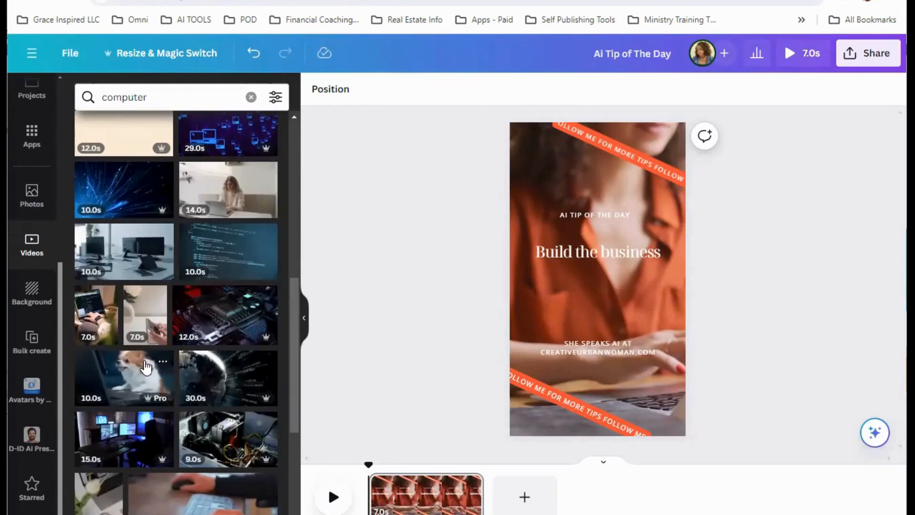
mouse_move(153, 407)
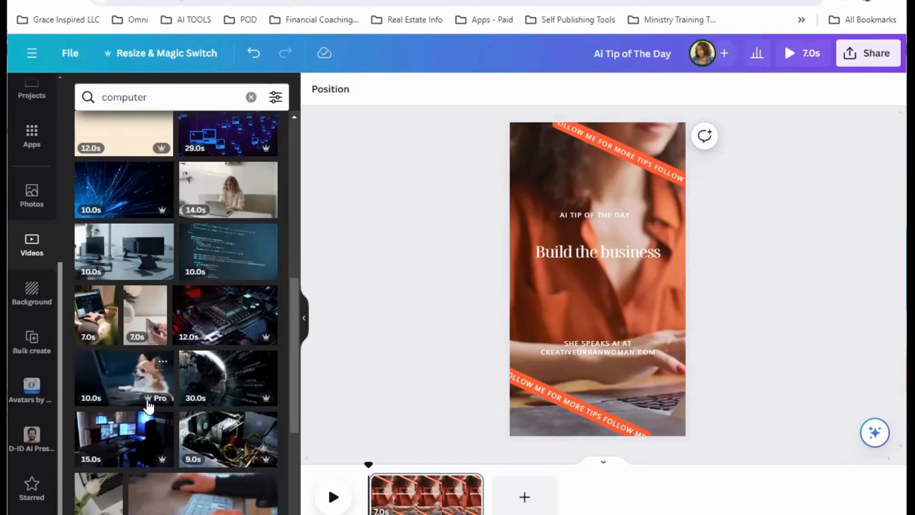
mouse_move(117, 251)
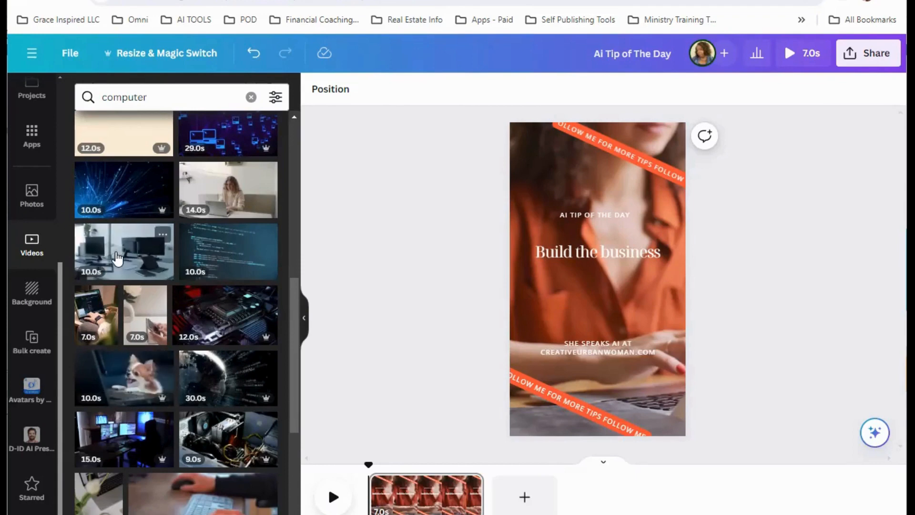
mouse_move(208, 190)
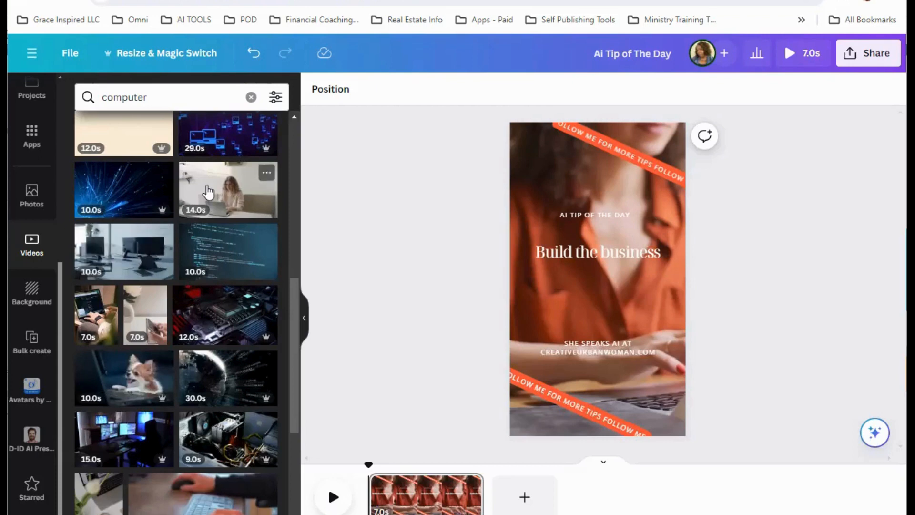
left_click(595, 214)
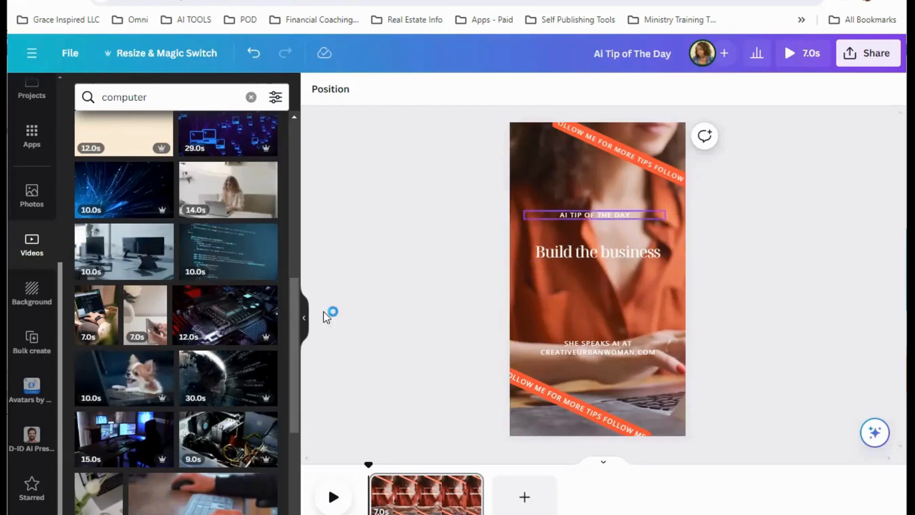
scroll("down", 3)
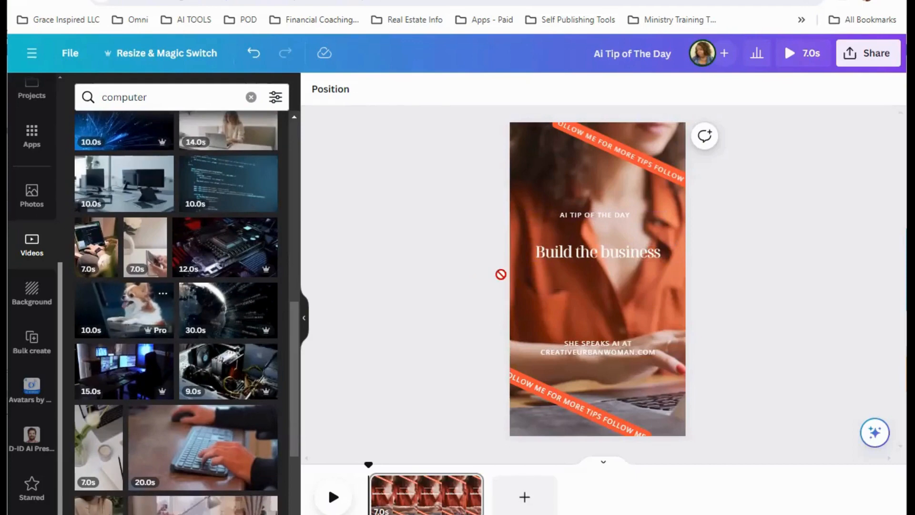
left_click(124, 308)
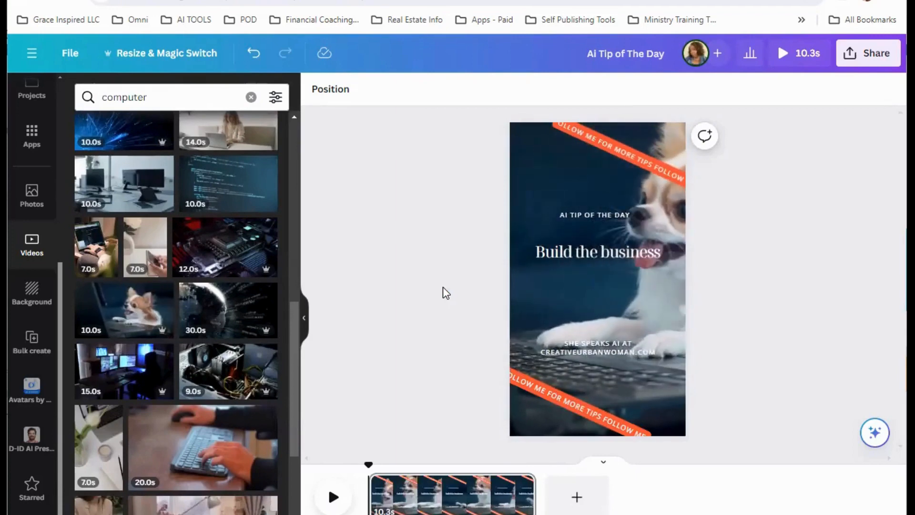
Step: Play the dog background video to preview it, then stop the preview
left_click(578, 286)
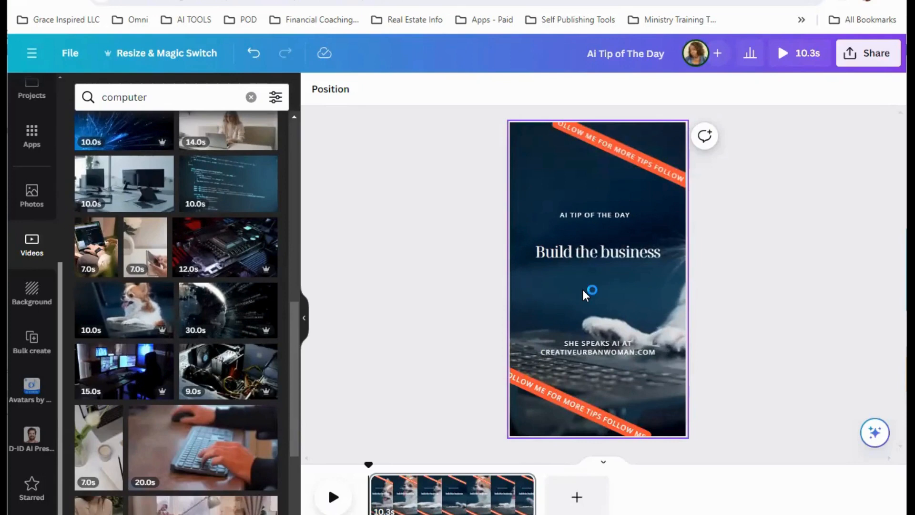
double_click(596, 289)
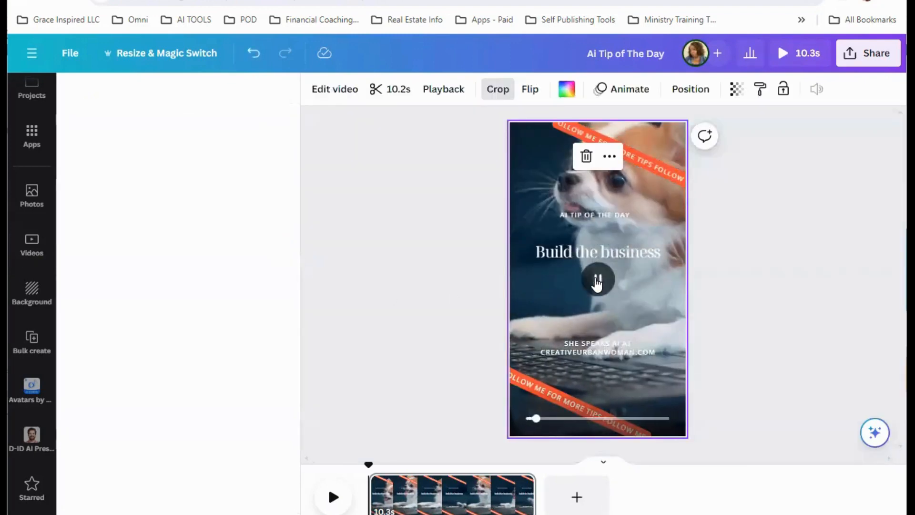
left_click(597, 279)
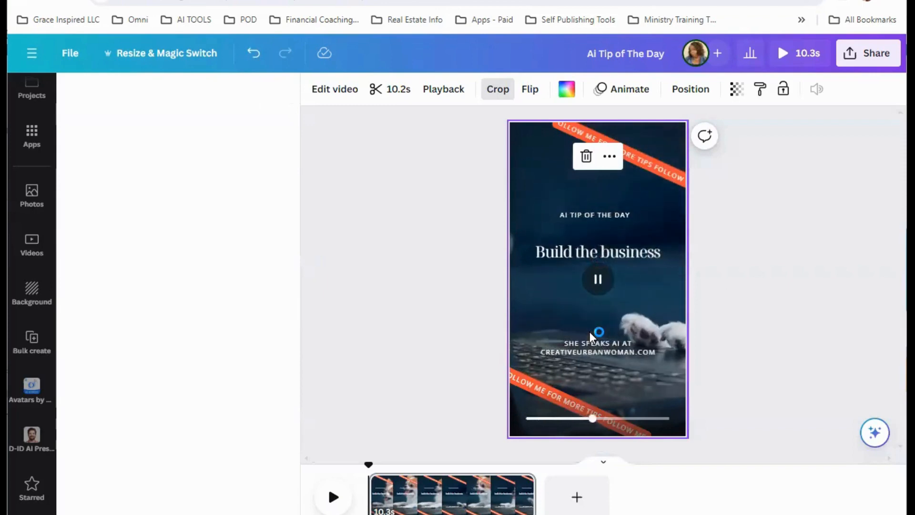
left_click(497, 89)
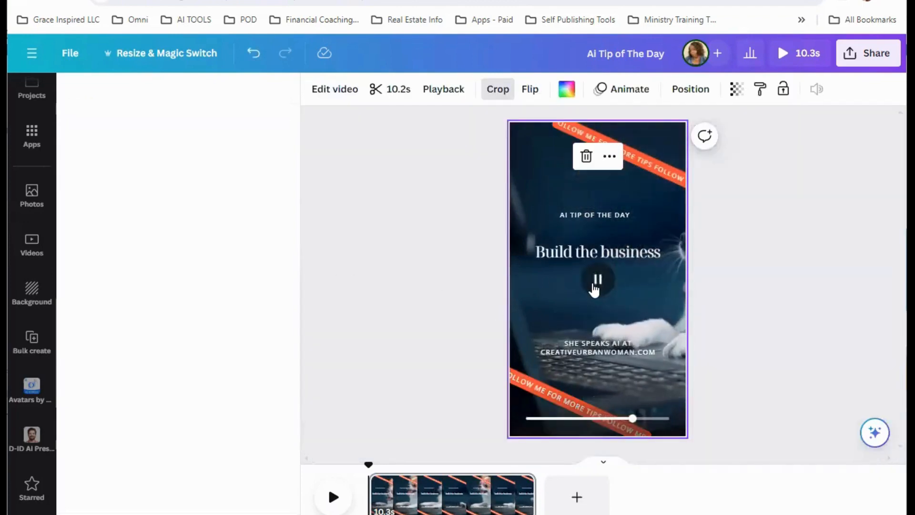
left_click(597, 280)
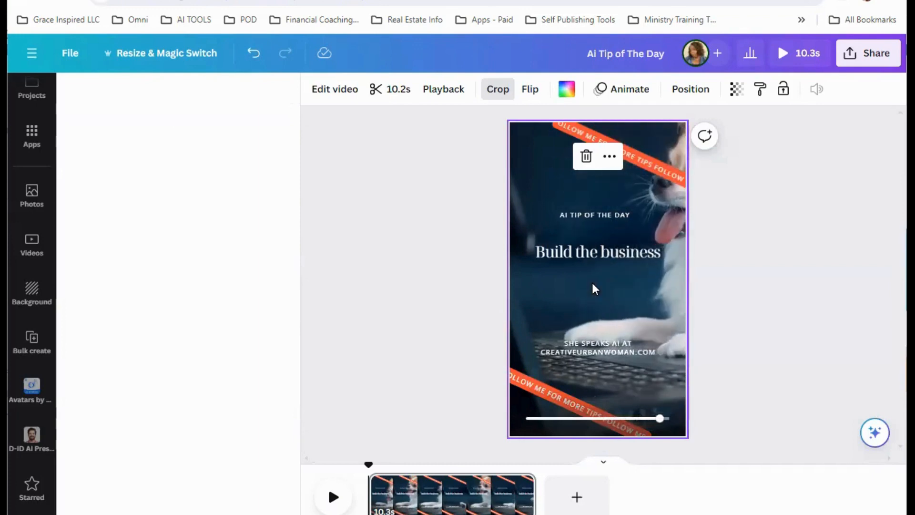
left_click(31, 242)
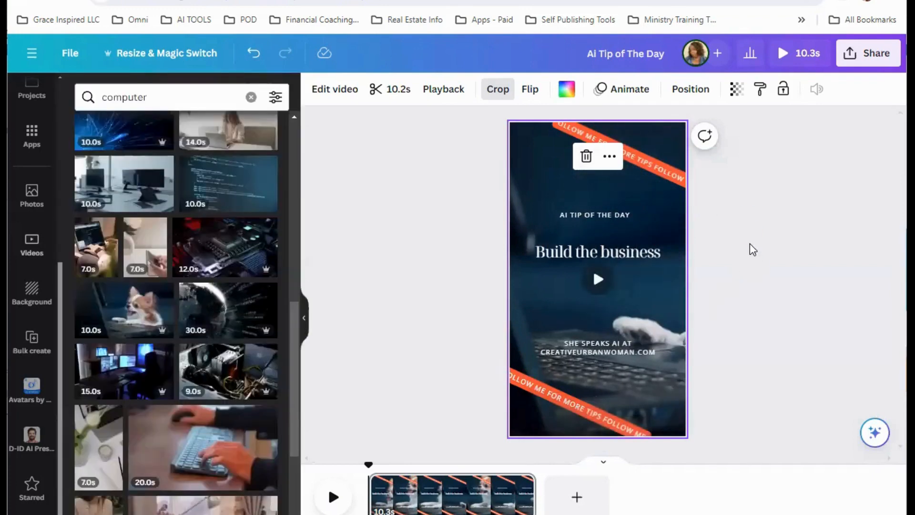
left_click(690, 89)
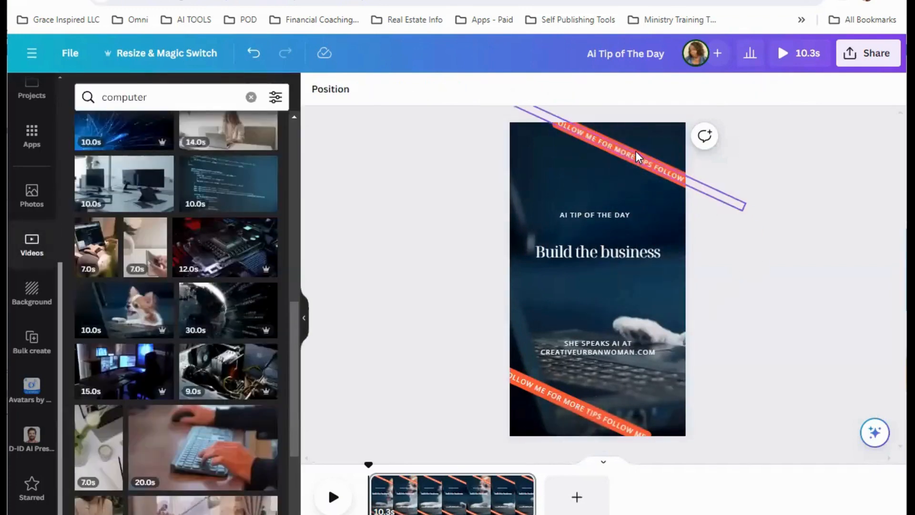
left_click(586, 409)
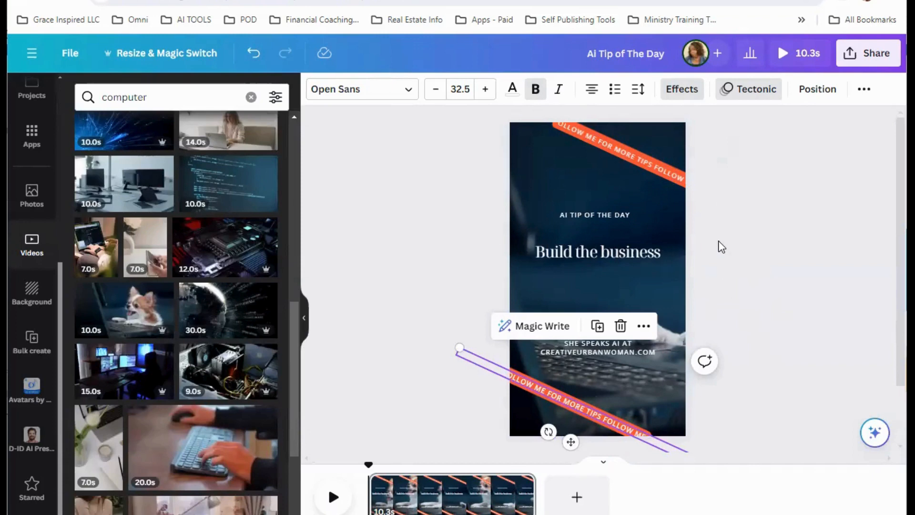
mouse_move(534, 89)
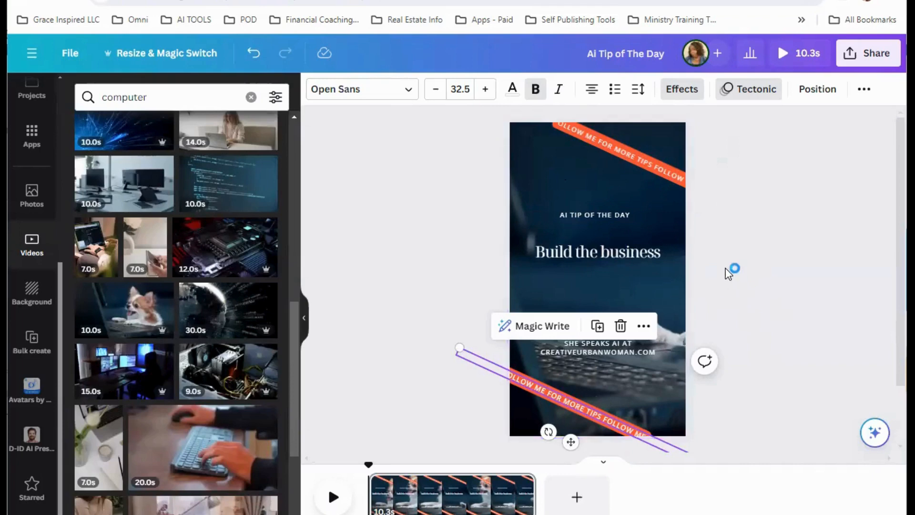
mouse_move(32, 385)
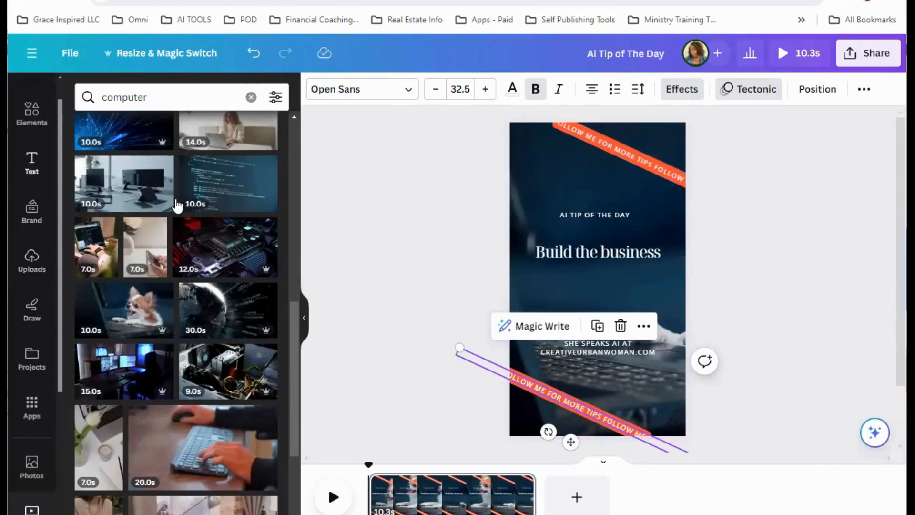
mouse_move(32, 259)
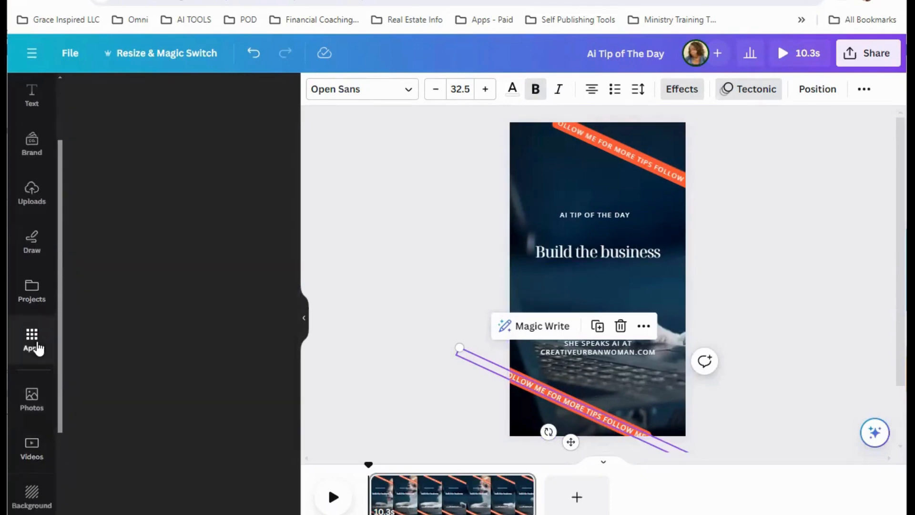
Step: Search Apps for 'bulk' and launch Bulk create at its Add your data step
left_click(31, 340)
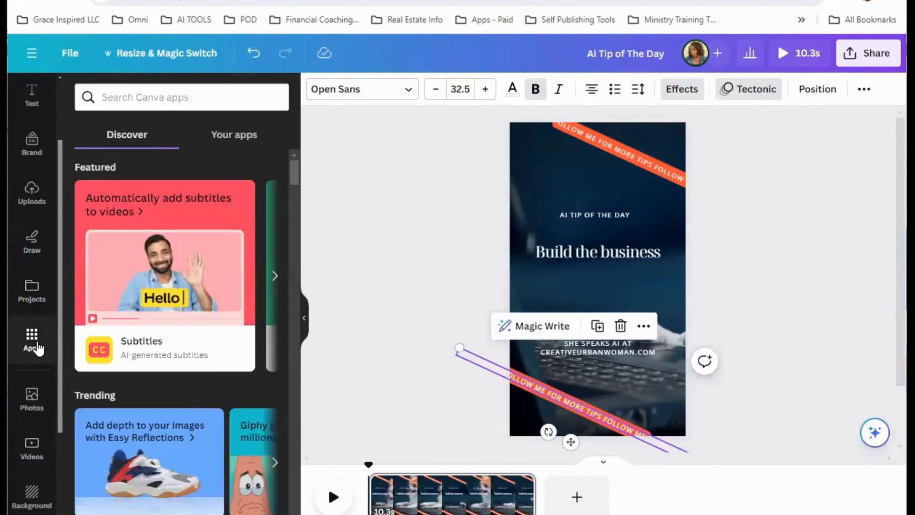
left_click(181, 97)
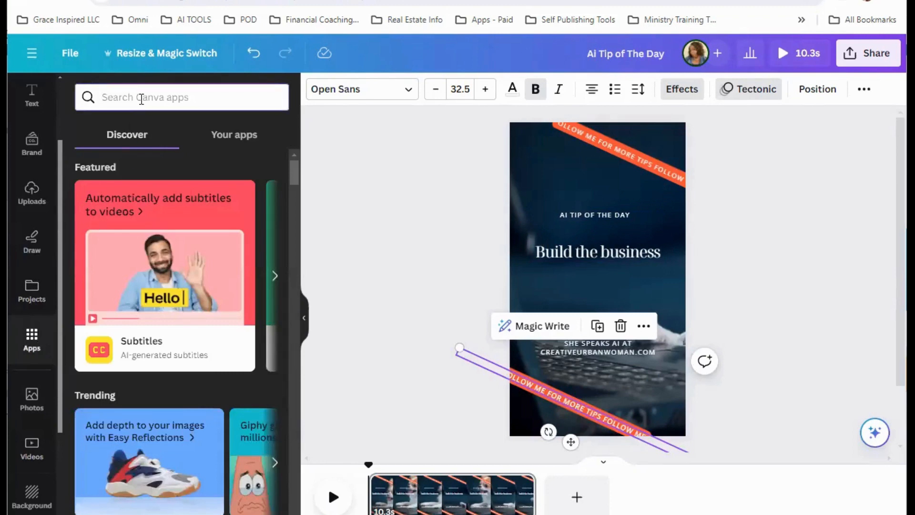
type("bulk")
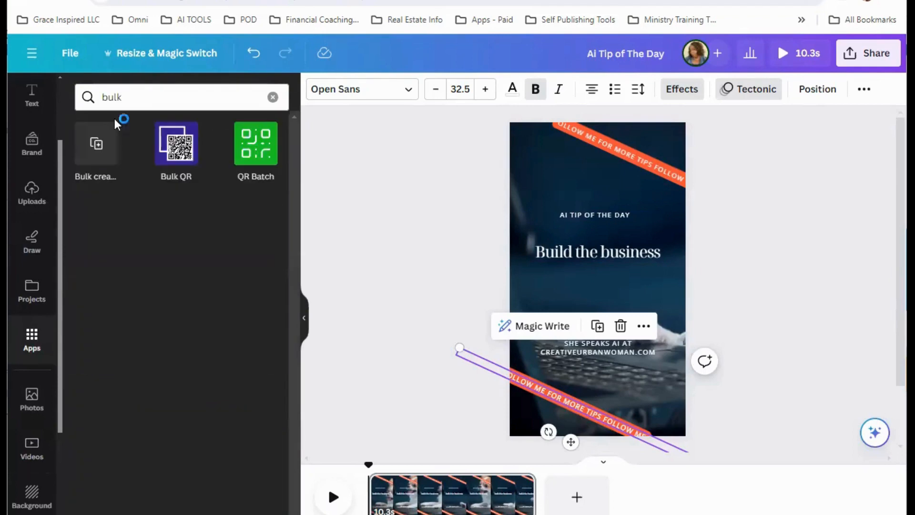
mouse_move(96, 143)
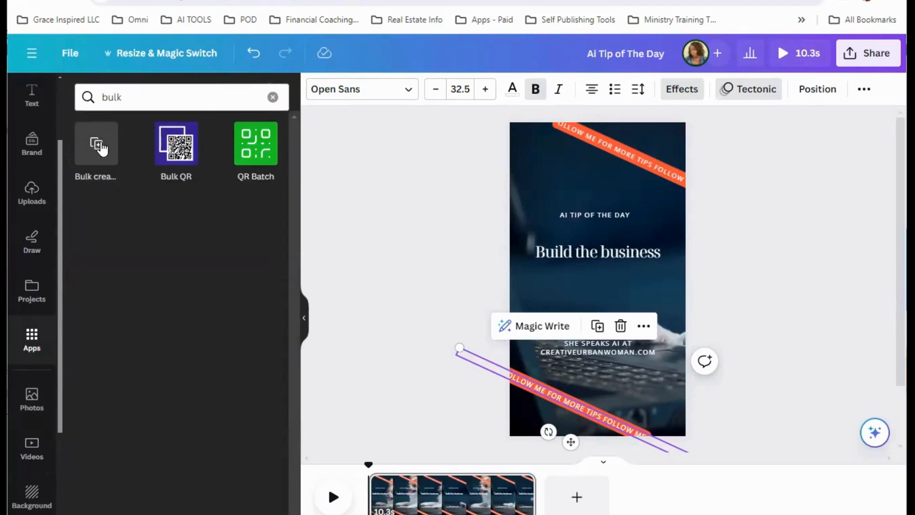
left_click(95, 143)
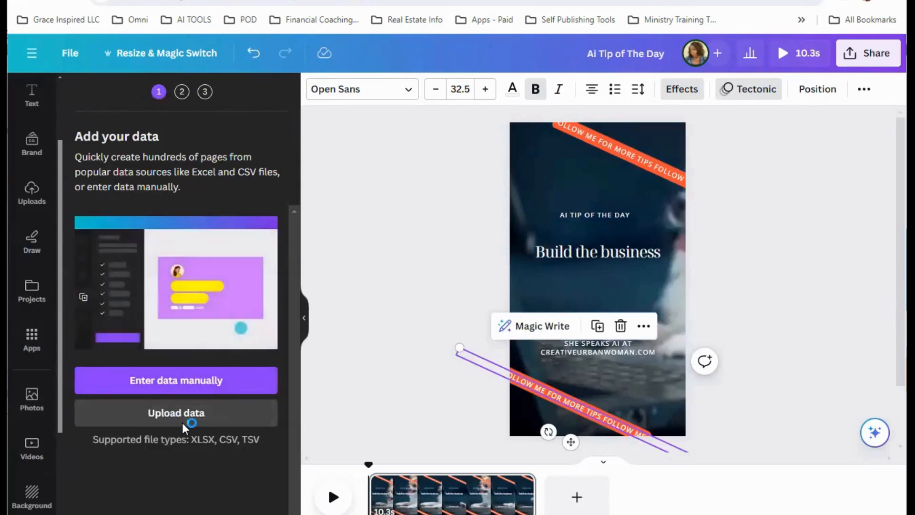
Step: Upload the 'tips - Sheet1' spreadsheet as the Bulk create data source
left_click(176, 412)
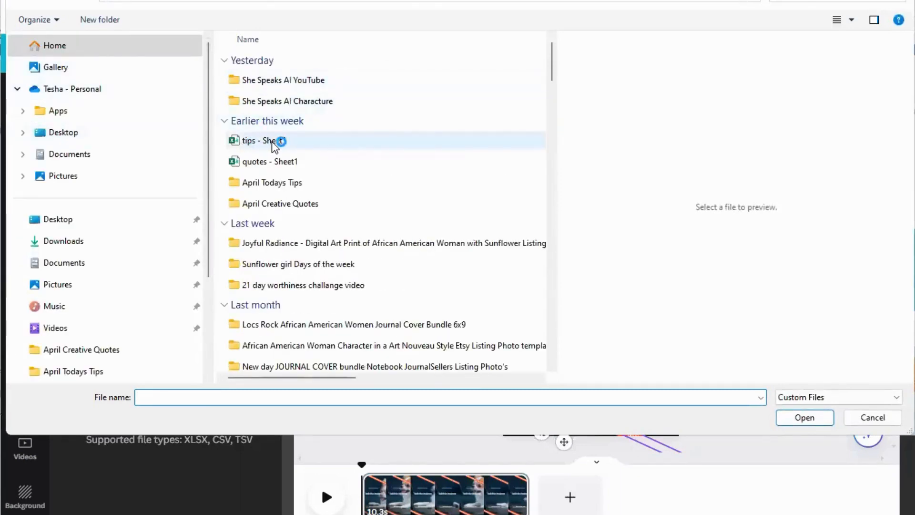
left_click(266, 140)
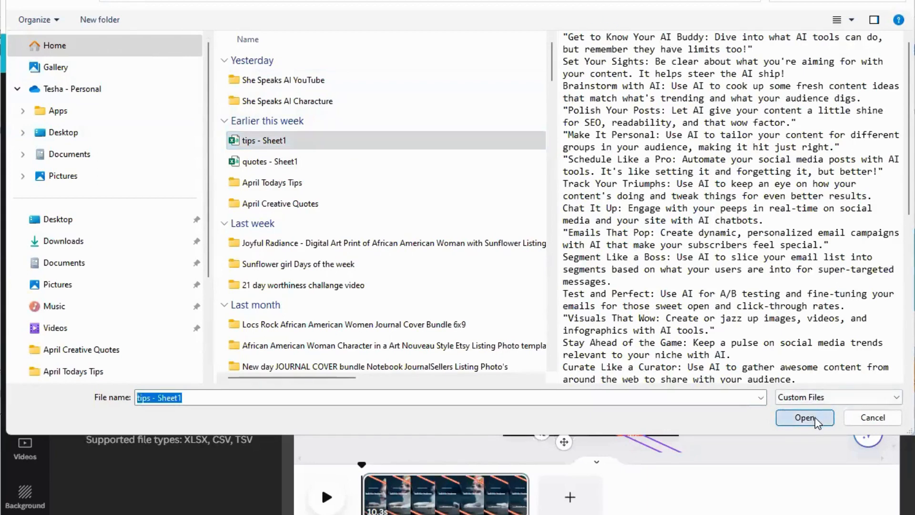
left_click(804, 417)
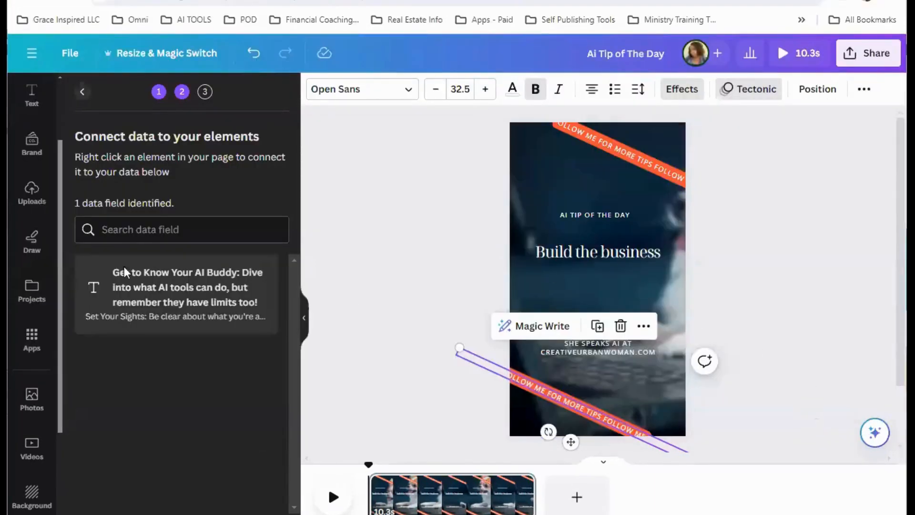
mouse_move(150, 338)
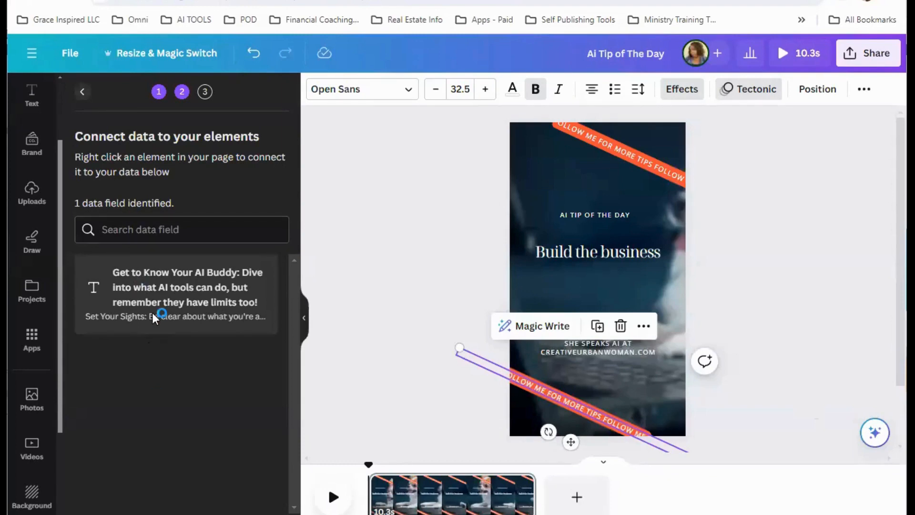
mouse_move(159, 306)
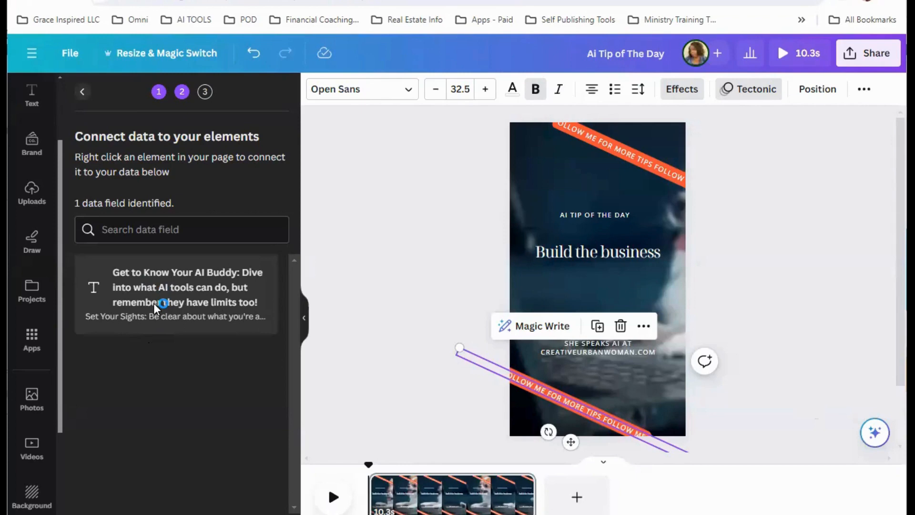
Step: Connect the 'Build the business' headline to the tips data field
left_click(598, 252)
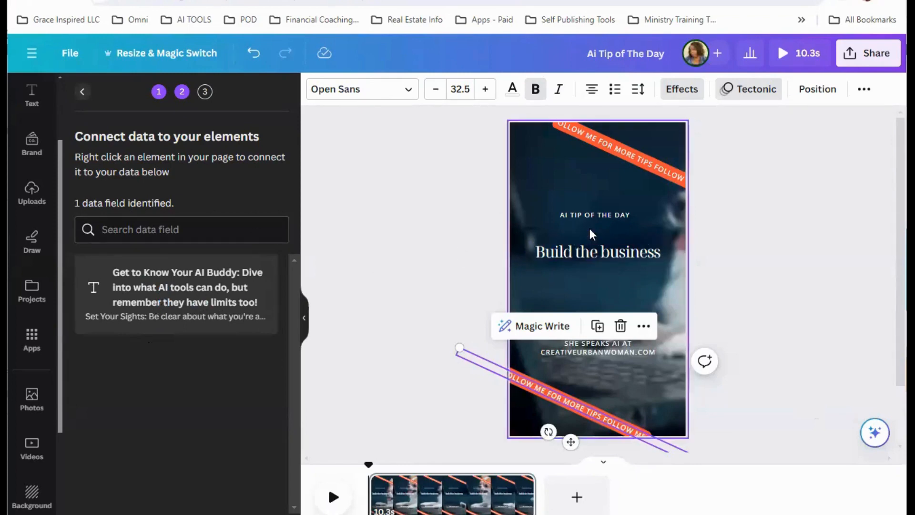
left_click(598, 252)
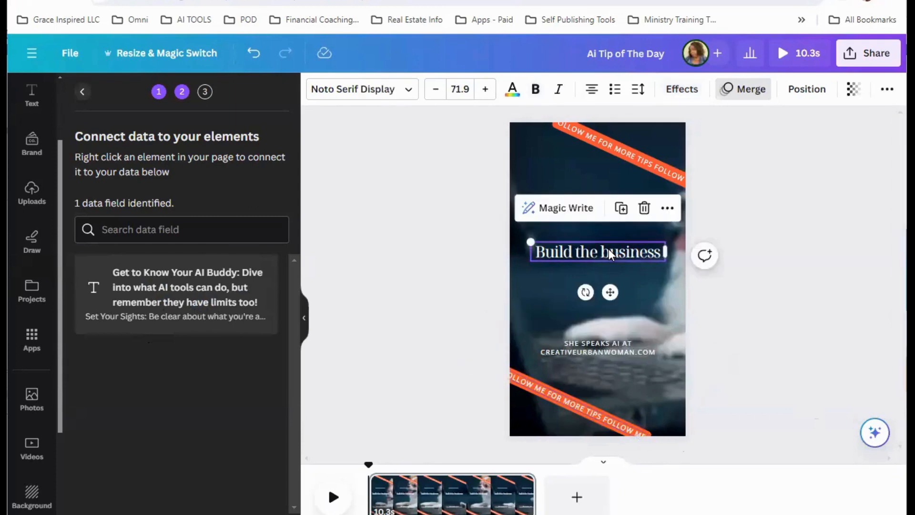
mouse_move(613, 256)
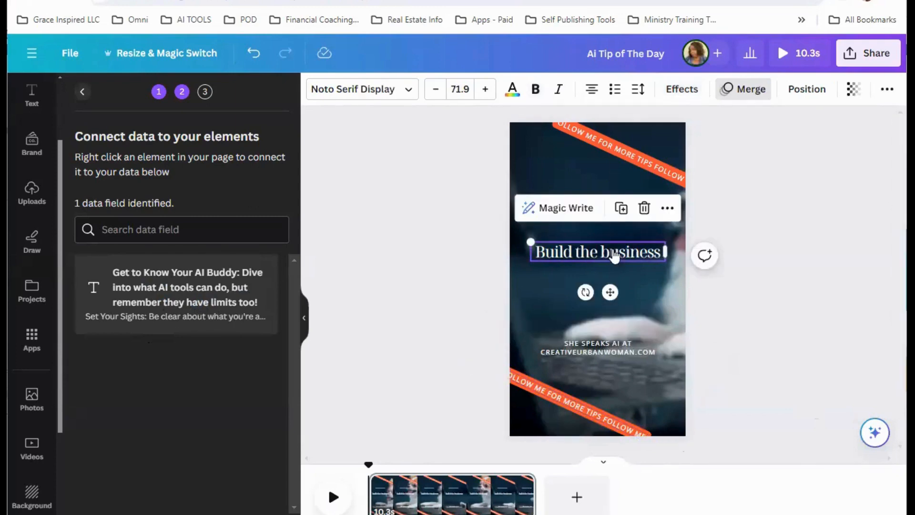
right_click(596, 251)
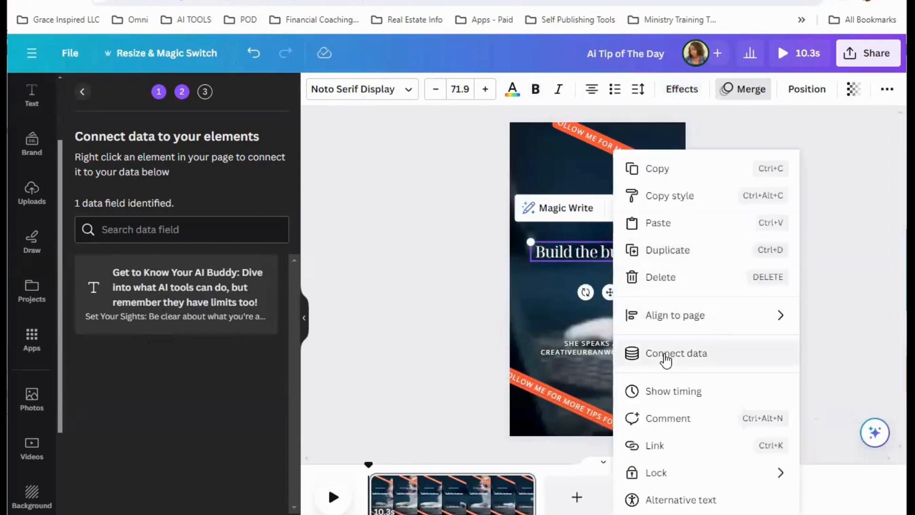
left_click(676, 352)
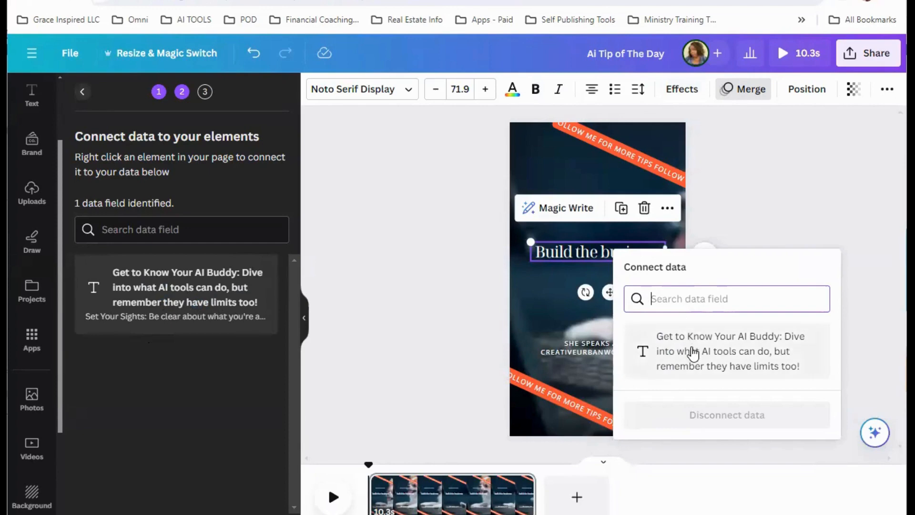
left_click(729, 350)
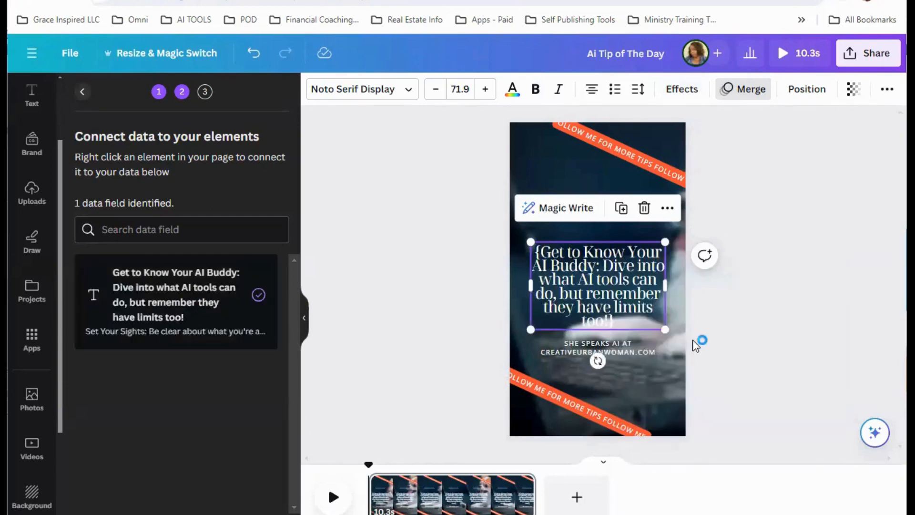
mouse_move(239, 289)
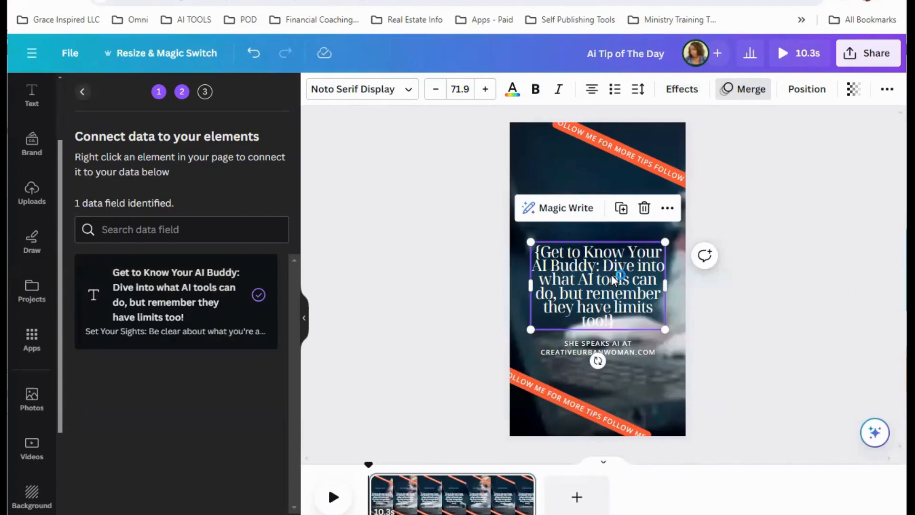
Step: Center the tip text between header and footer and continue to the apply-data step
left_click(596, 347)
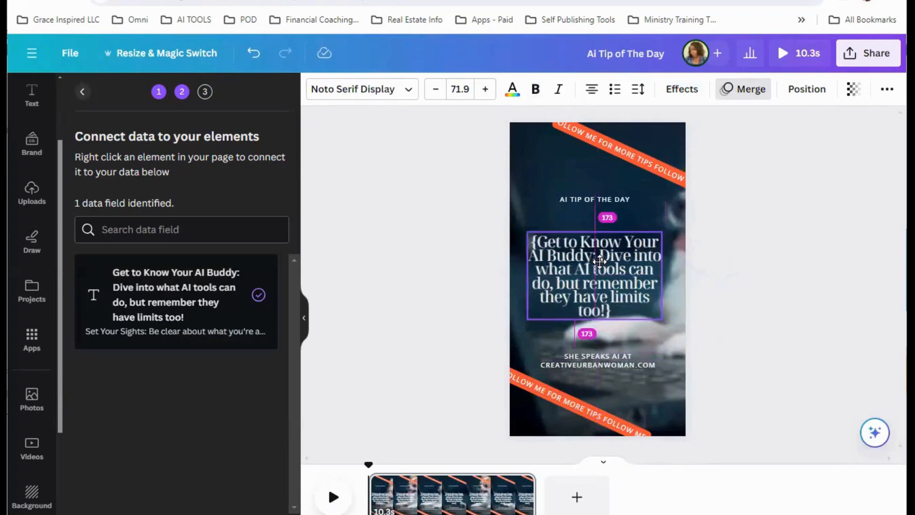
left_click(595, 277)
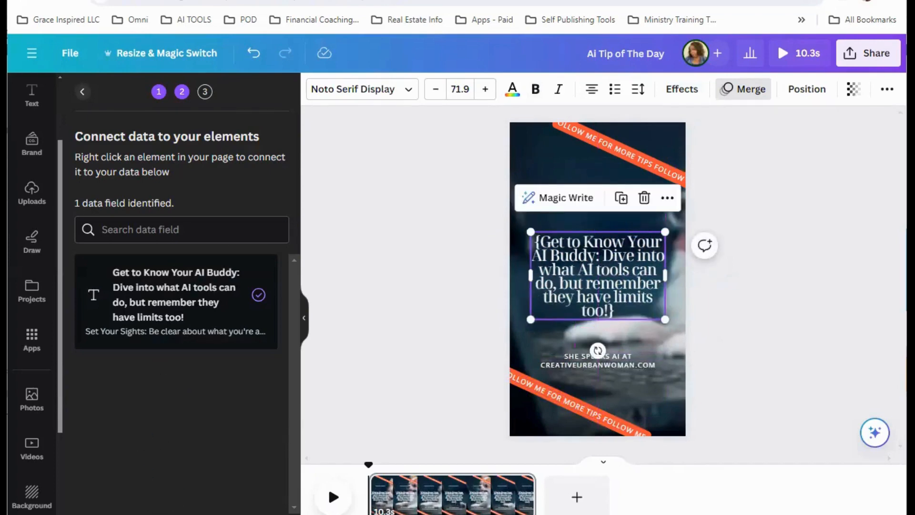
left_click(204, 91)
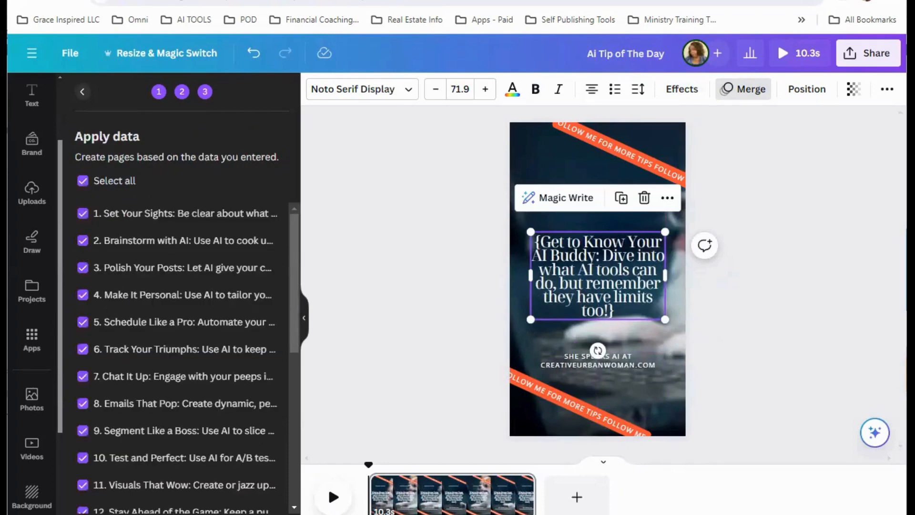
Step: Review the Apply data list, keeping all 24 tip rows checked for page generation
scroll("down", 3)
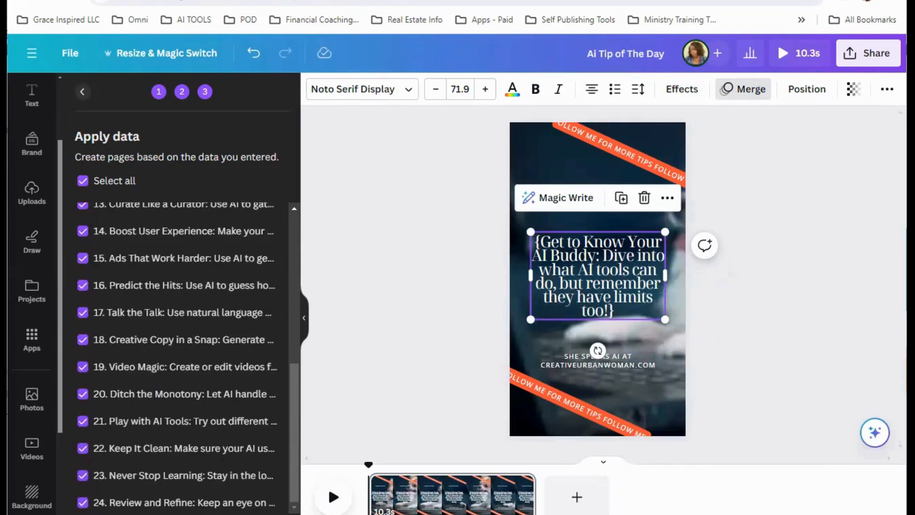
scroll("up", 3)
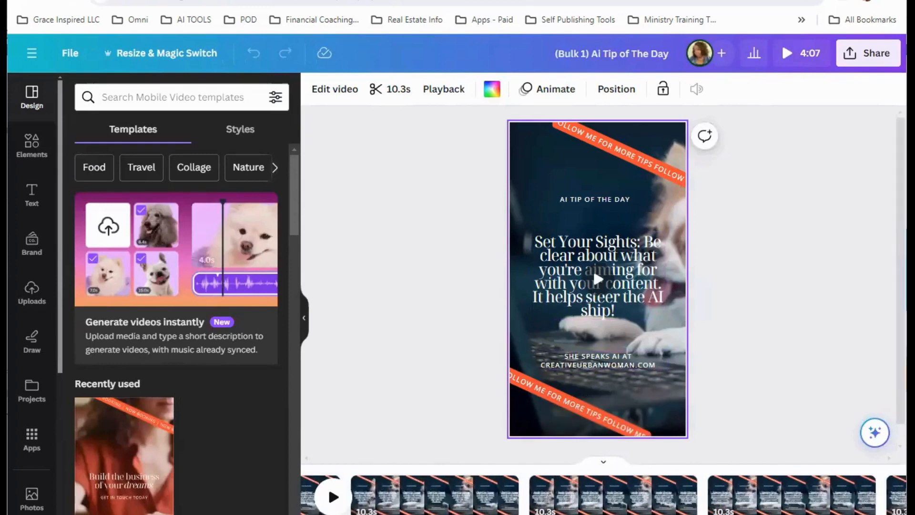
Step: Review generated pages starting with 'Set Your Sights' and switch to the page grid view
left_click(452, 492)
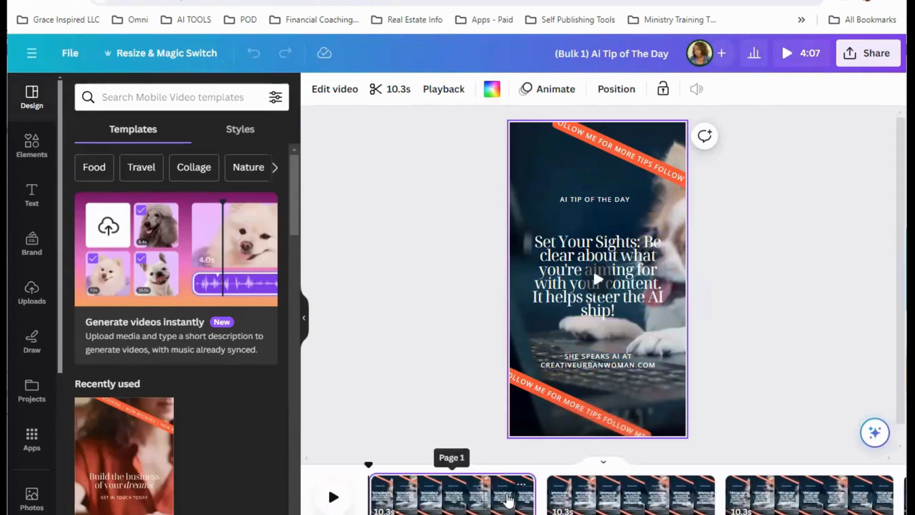
mouse_move(749, 502)
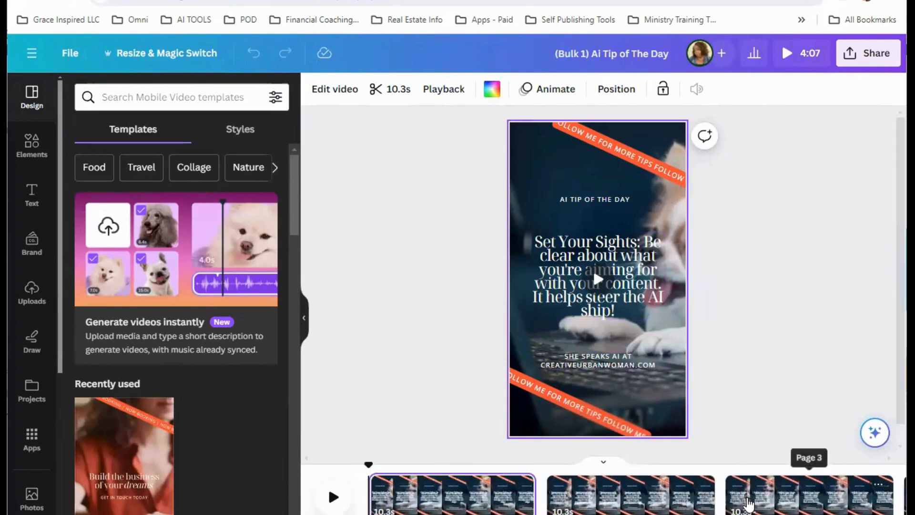
left_click(597, 275)
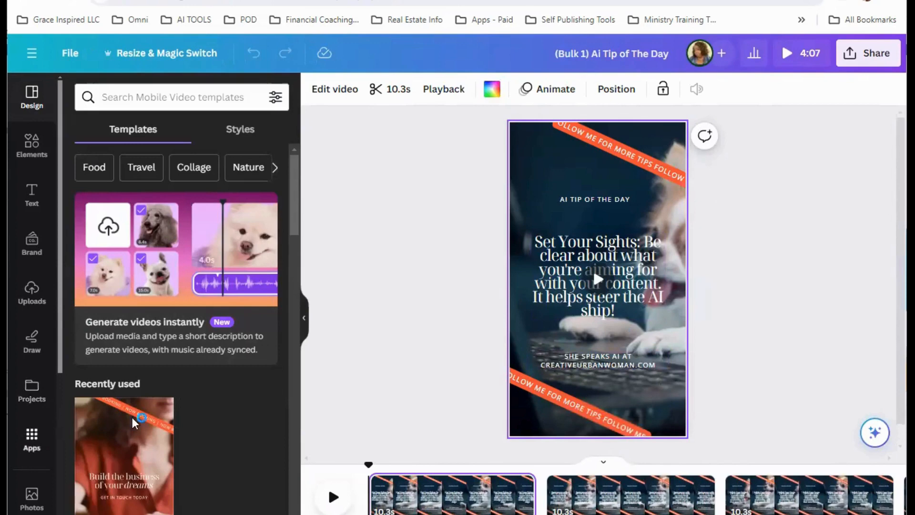
left_click(597, 275)
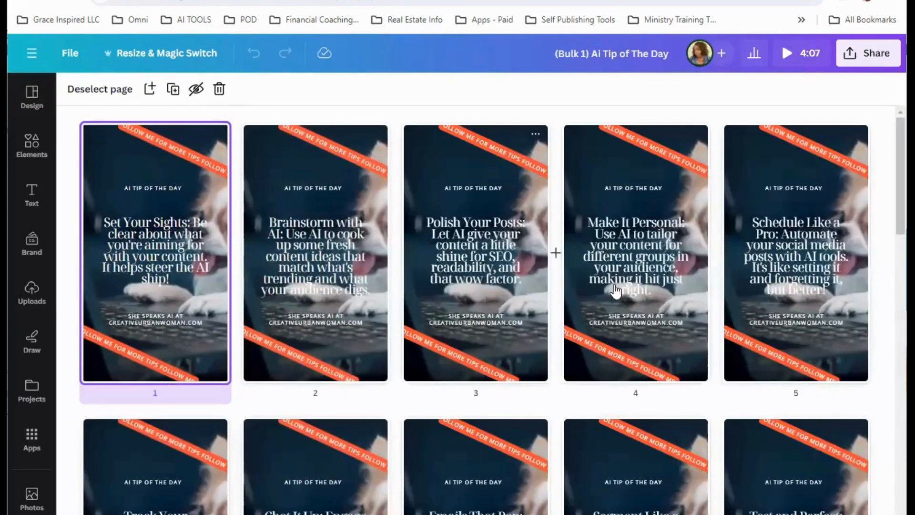
scroll("down", 3)
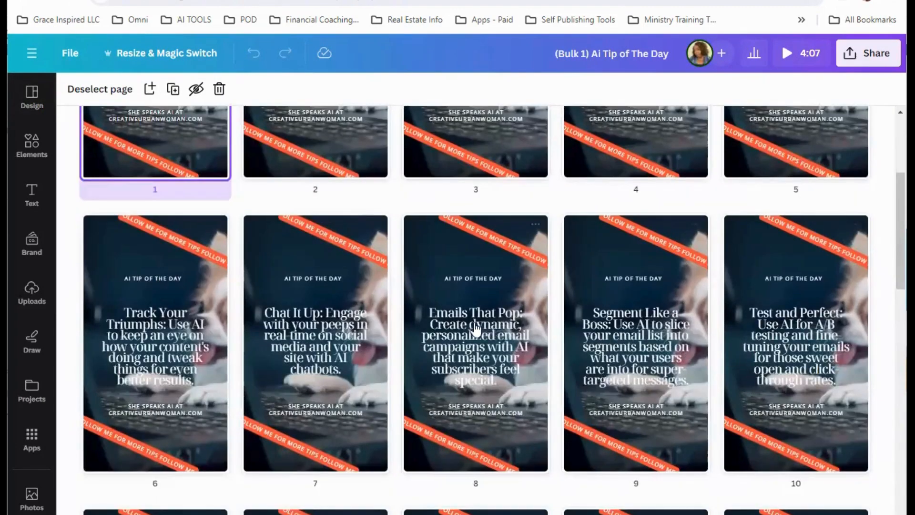
scroll("down", 3)
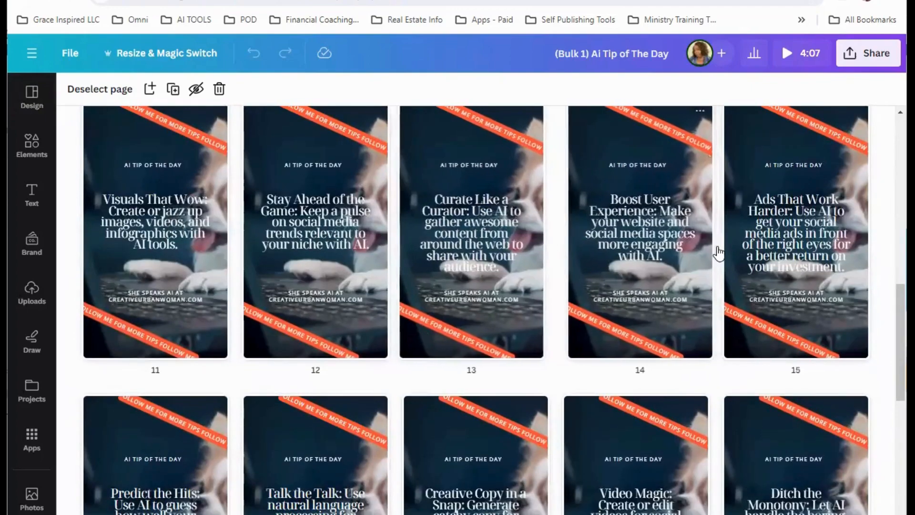
scroll("down", 3)
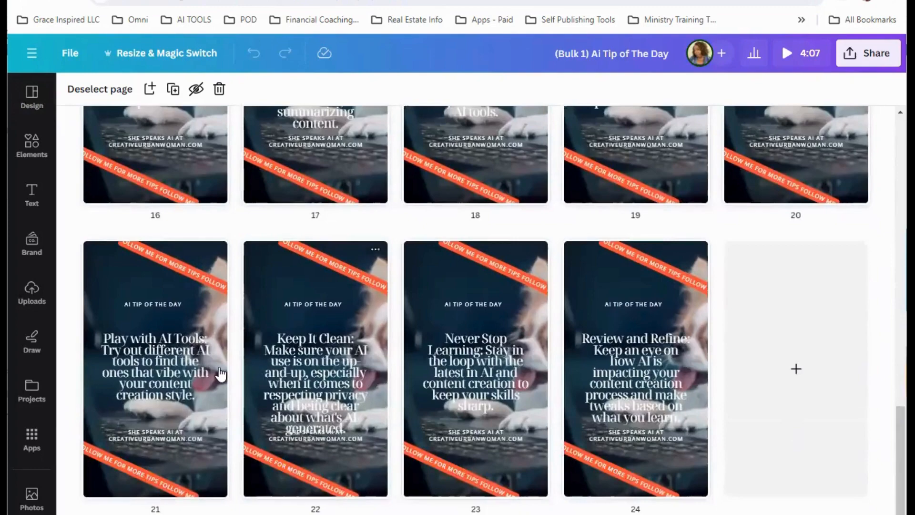
scroll("up", 3)
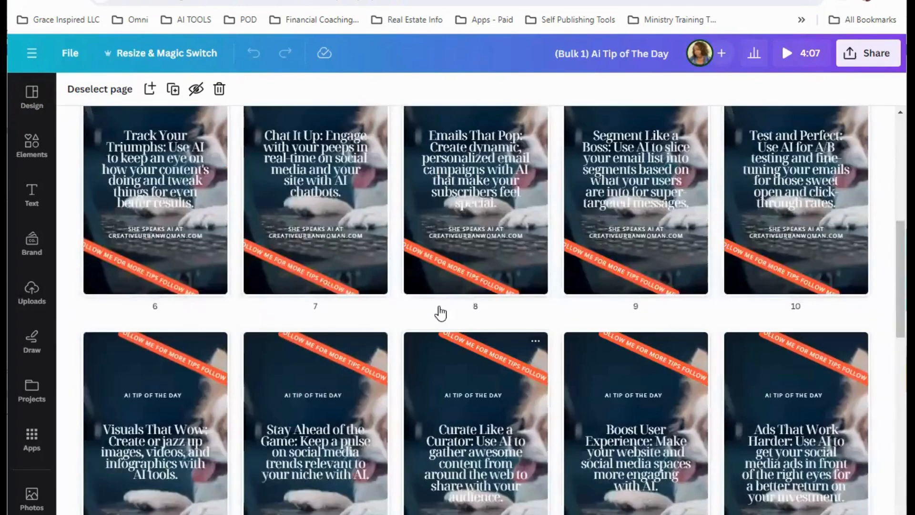
scroll("up", 3)
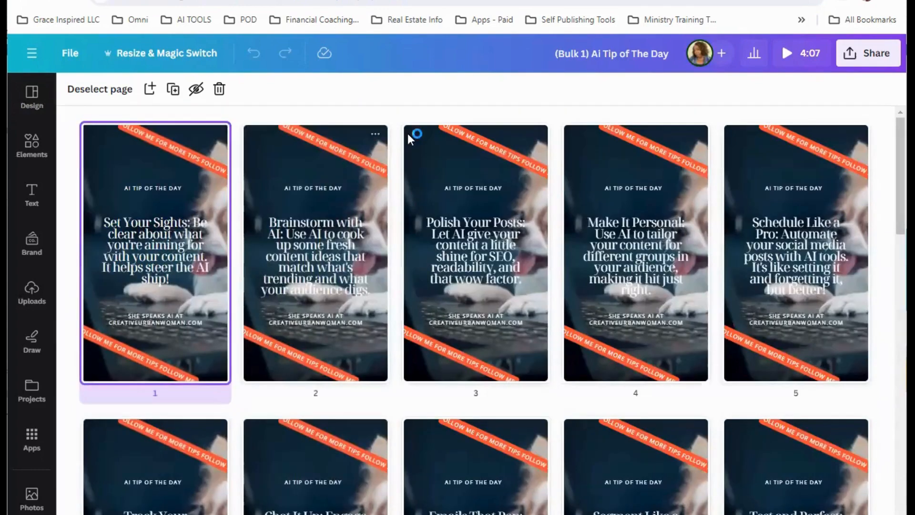
mouse_move(379, 168)
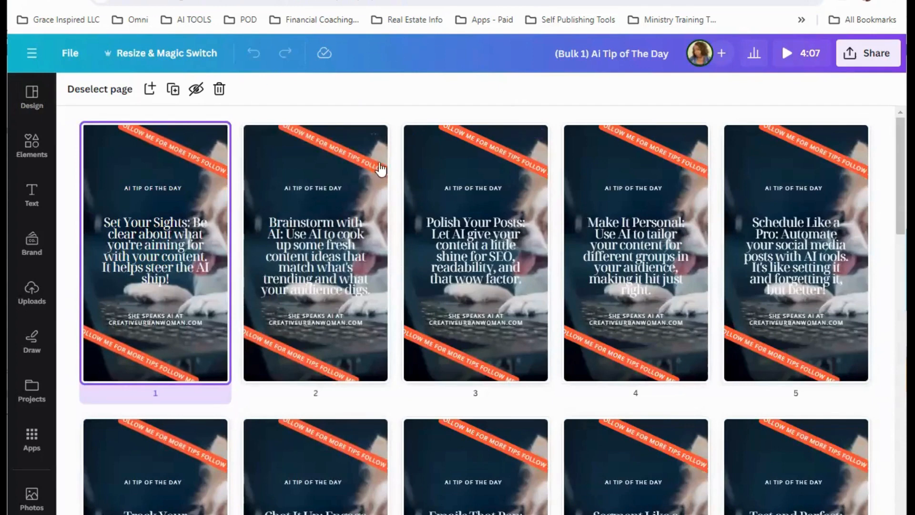